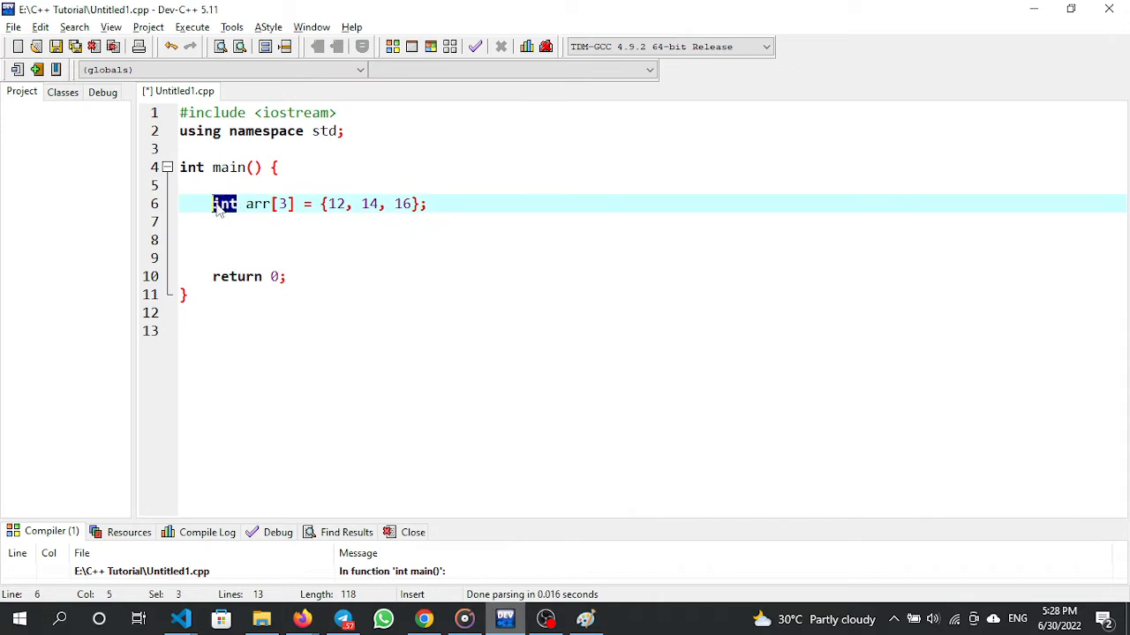
Step: Declare the pointer array int *ptr[3]; below the arr {12, 14, 16} declaration
left_click(263, 222)
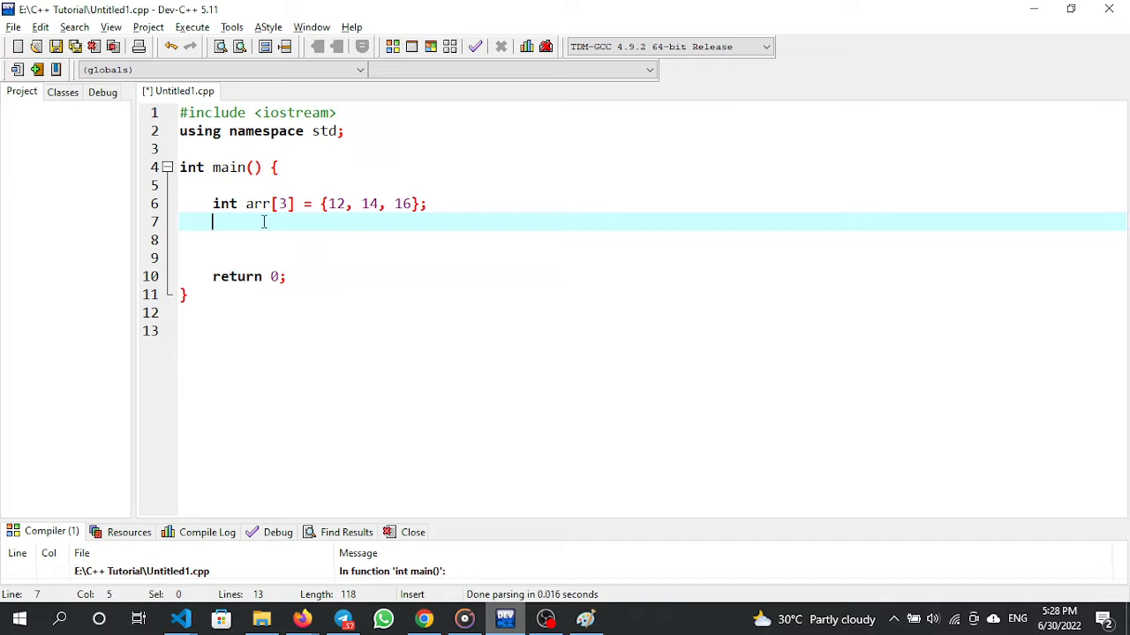
type("int")
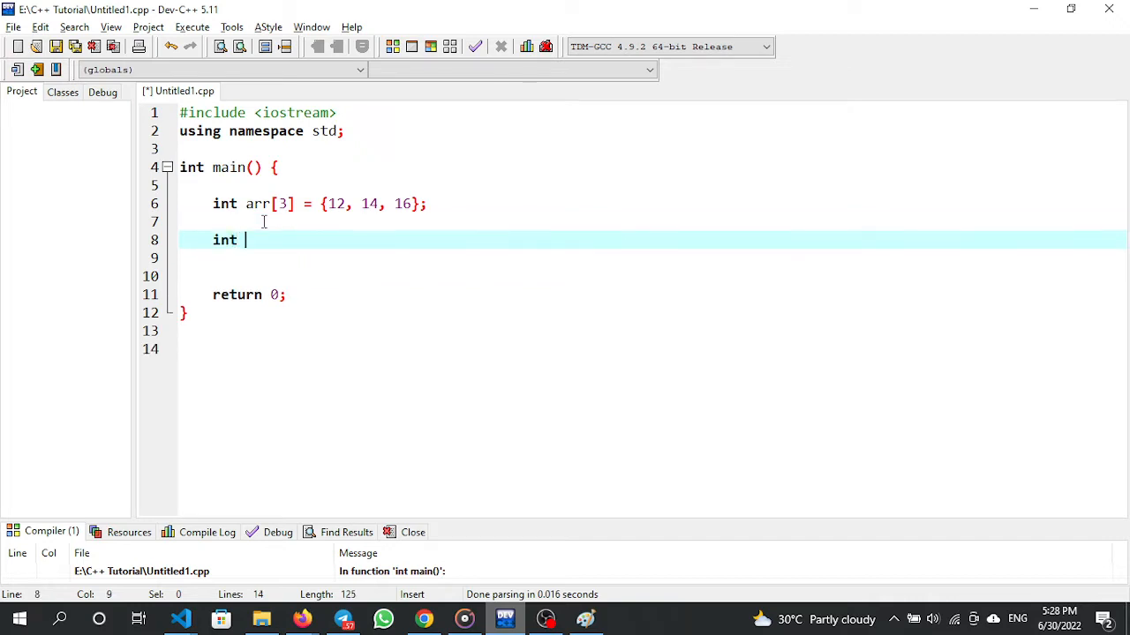
type("*pt")
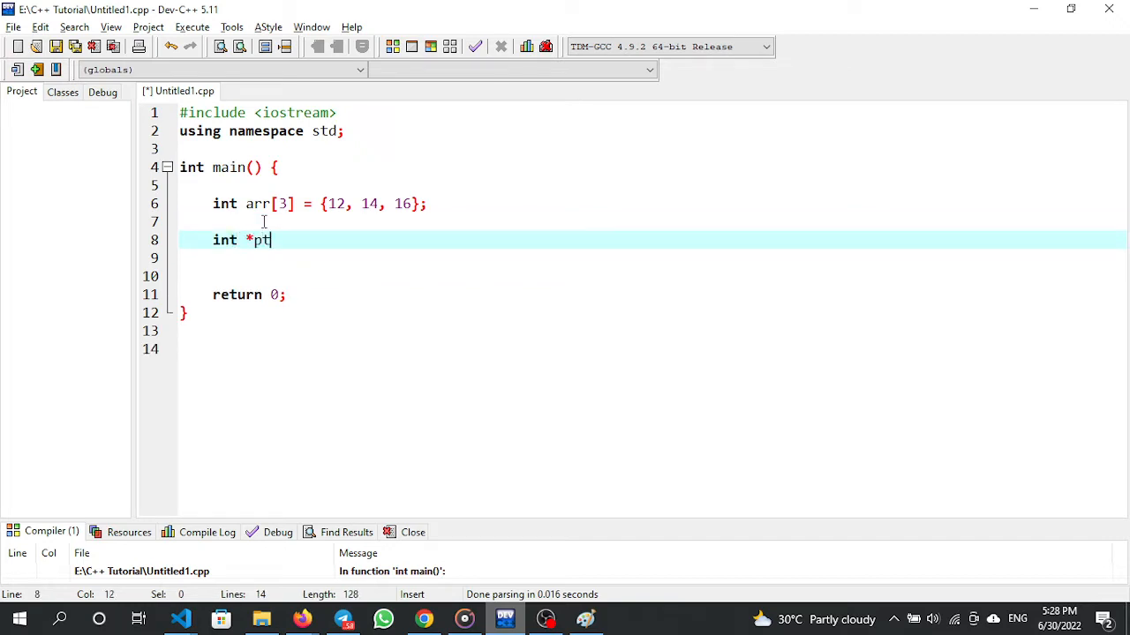
type("r")
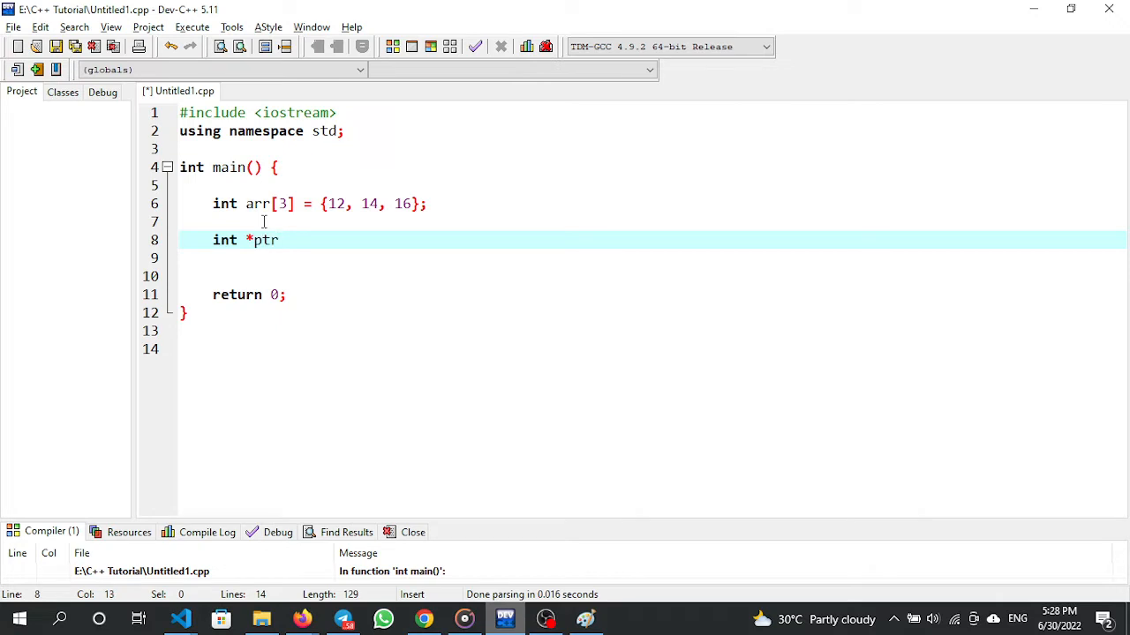
type("[]")
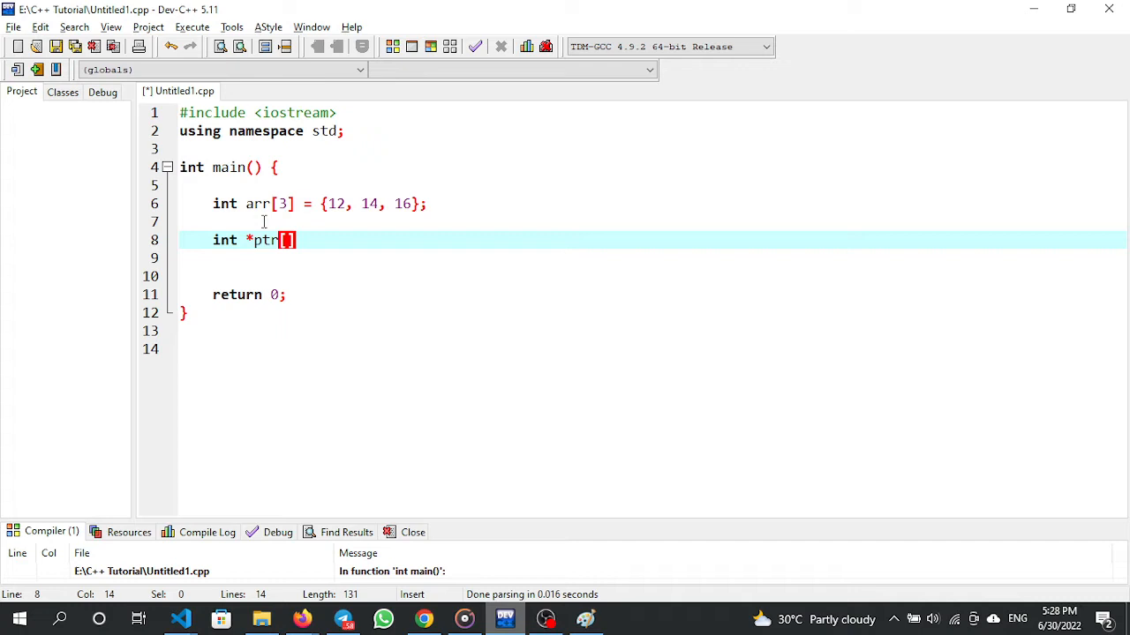
type("3")
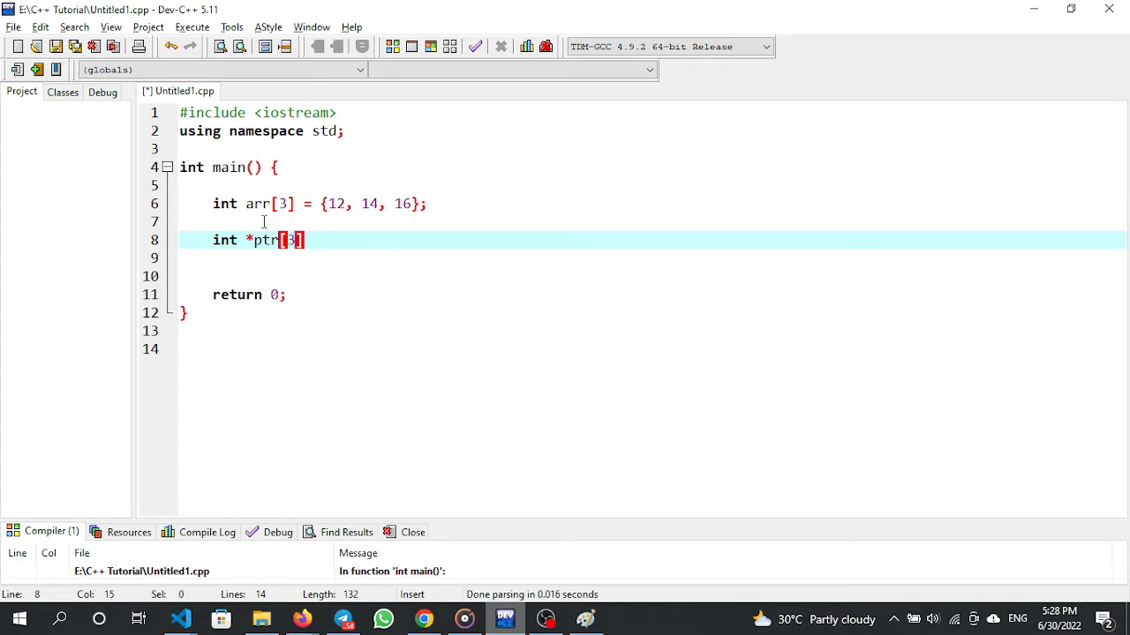
key("Right")
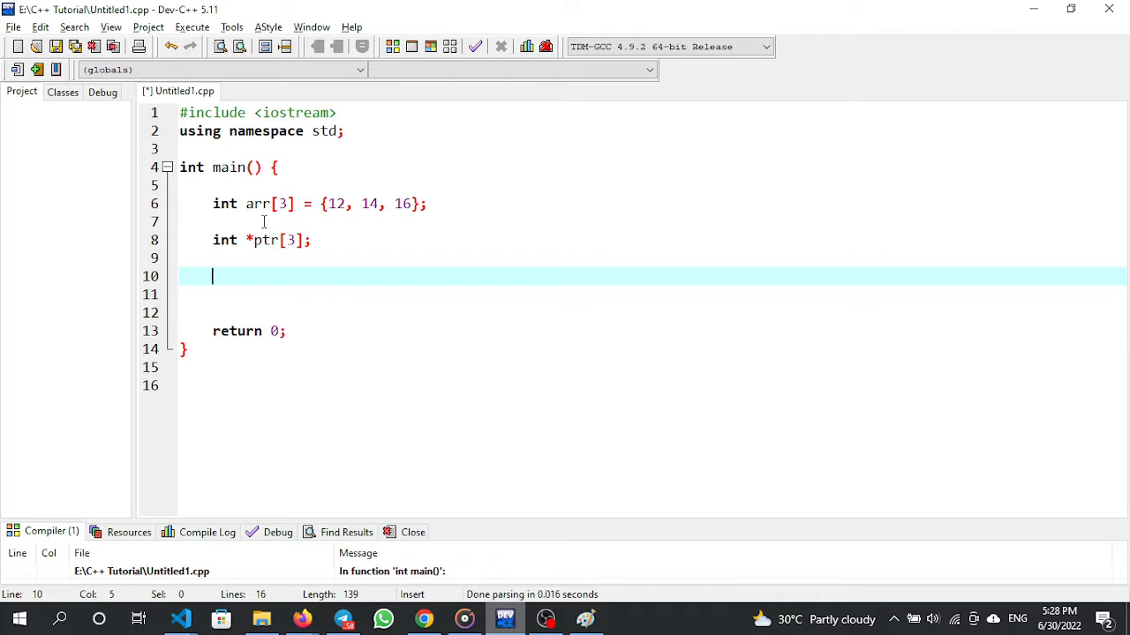
left_click(303, 240)
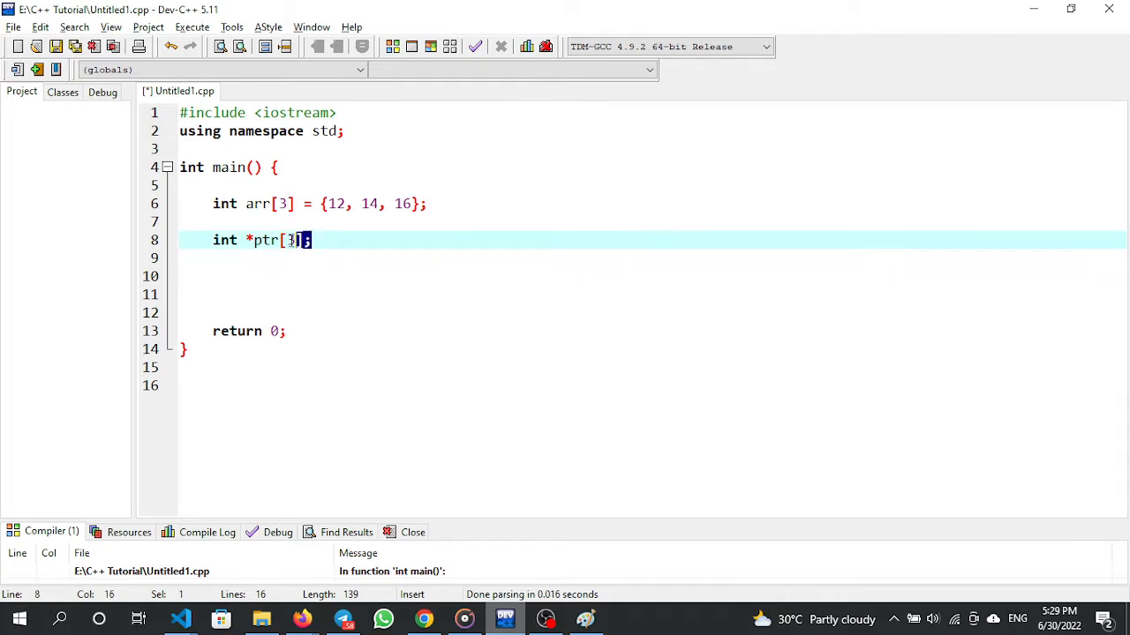
left_click(265, 275)
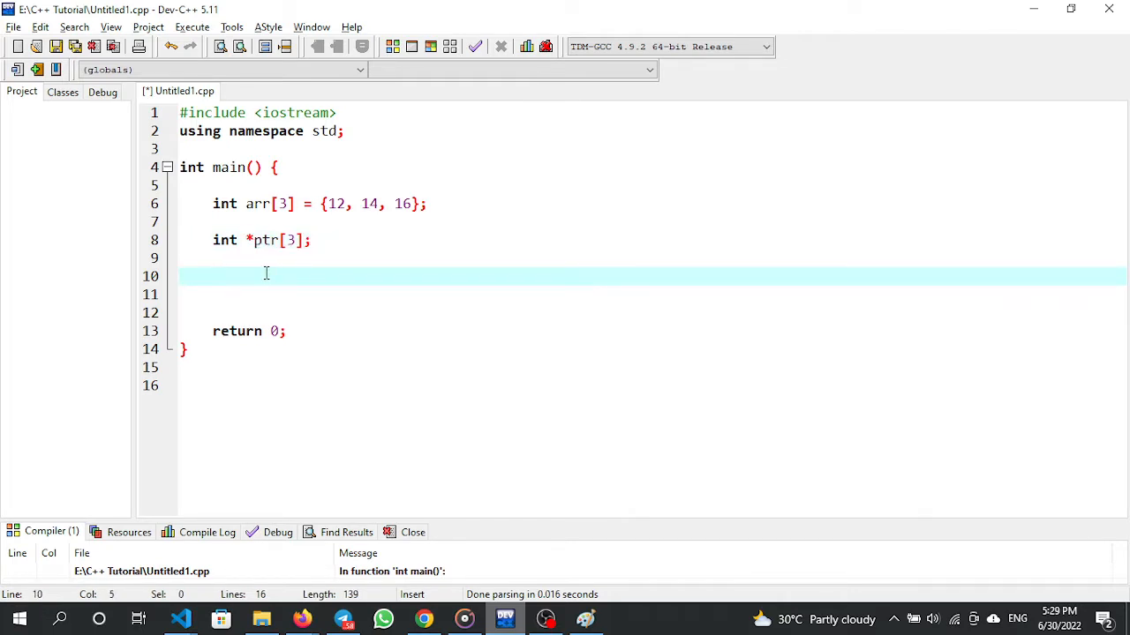
Step: In Paint, erase the old 100/104 address labels and draw a rectangle for the pointer array
left_click(585, 617)
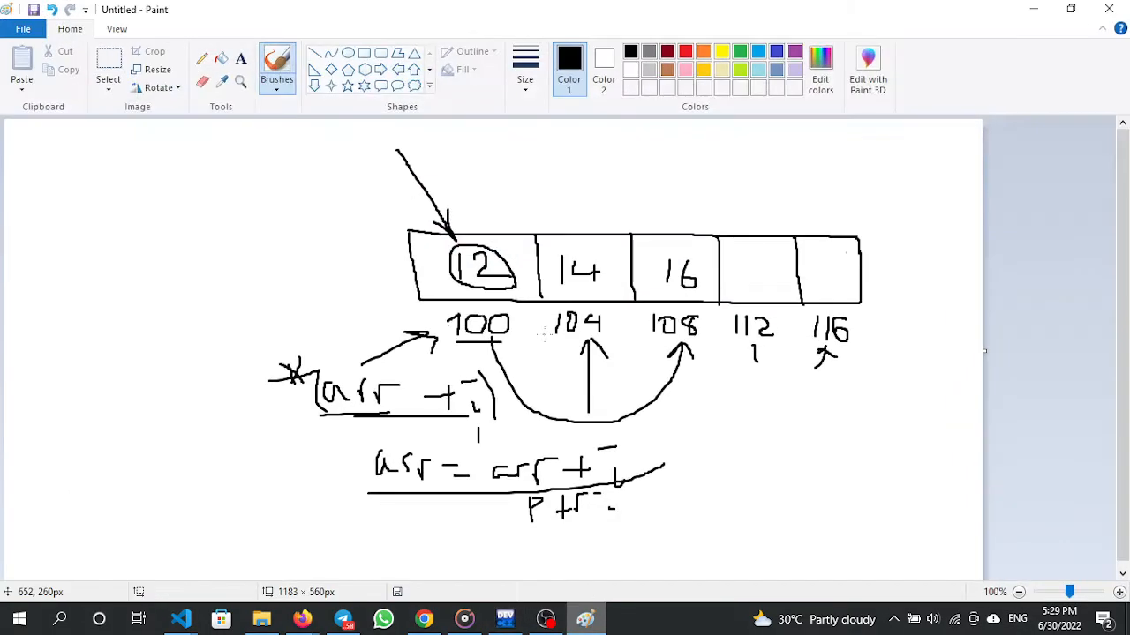
left_click(202, 82)
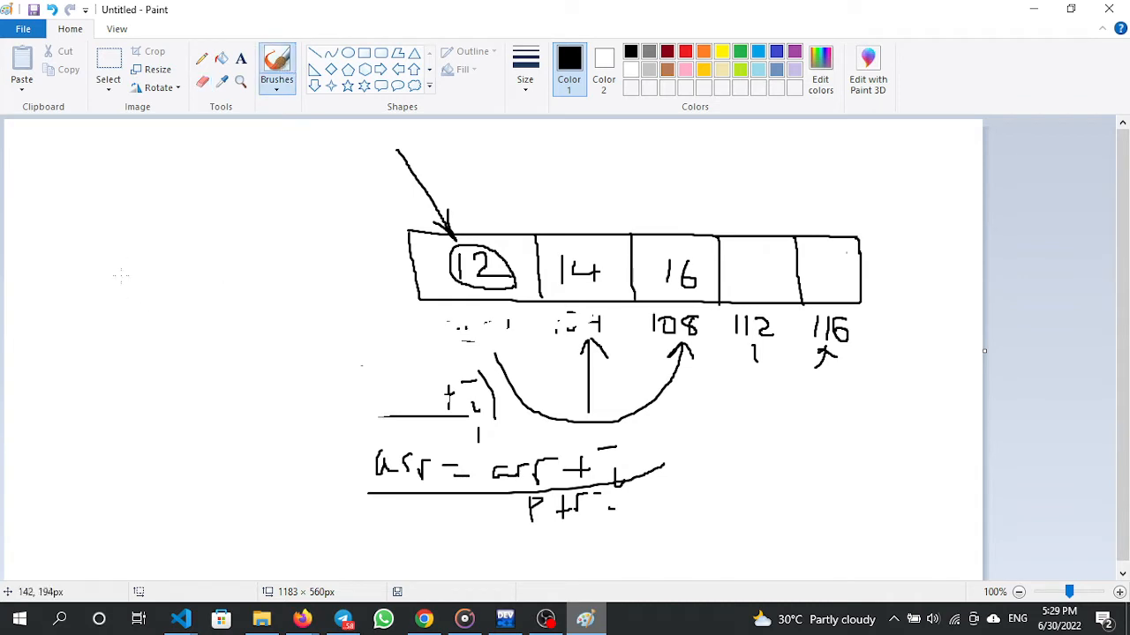
left_click_drag(74, 227, 74, 297)
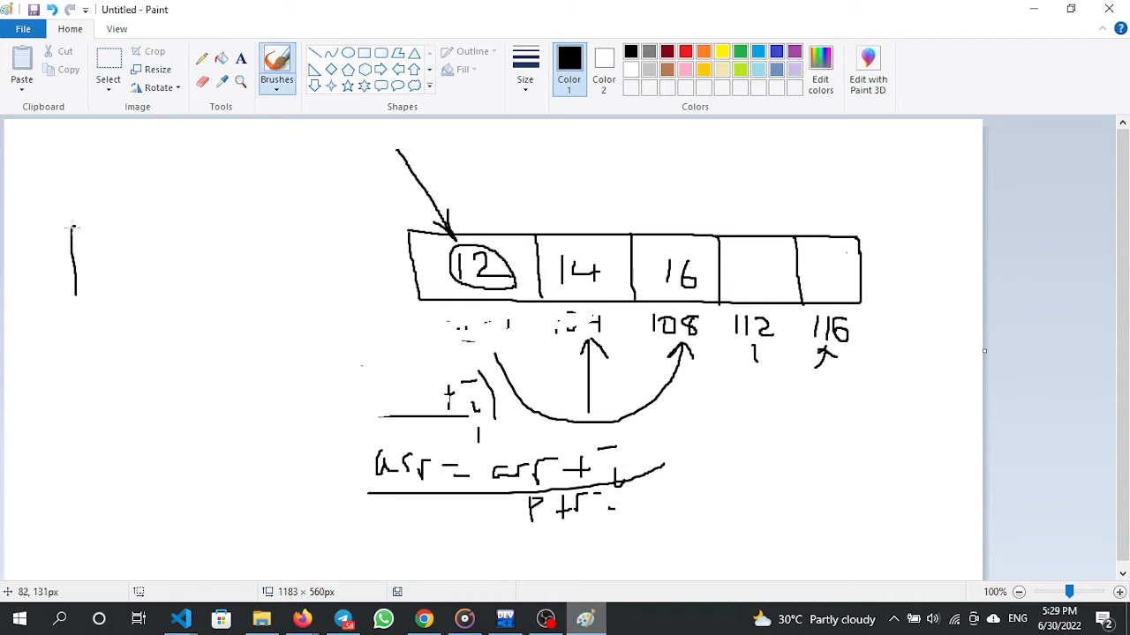
left_click_drag(75, 228, 340, 318)
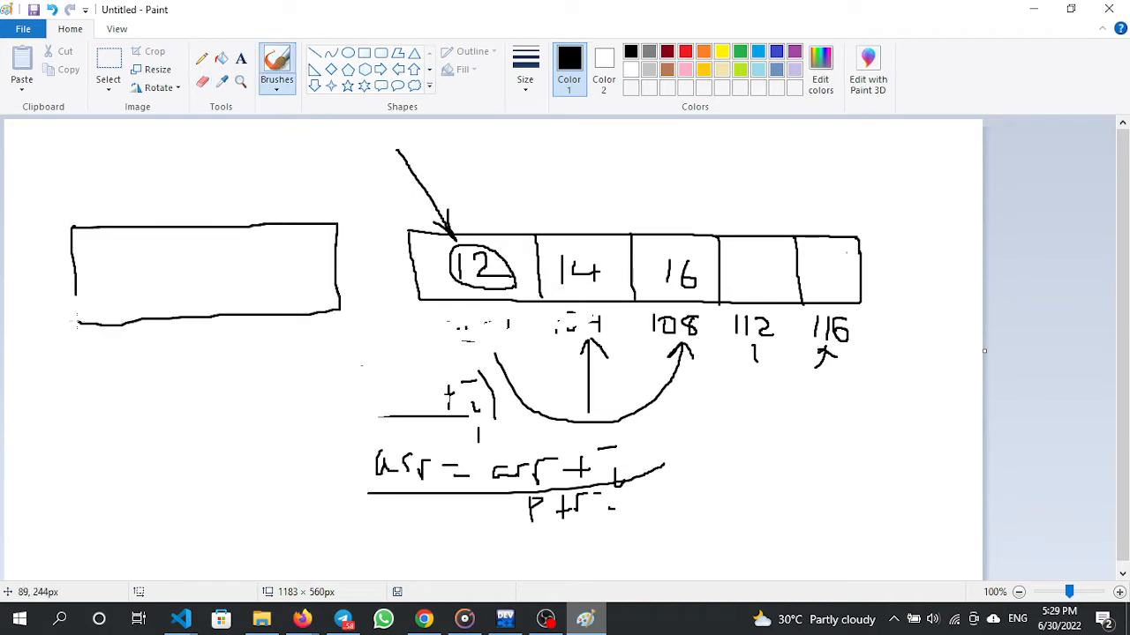
Step: Divide the rectangle into three cells and write indices 0, 1, 2 beneath them
left_click_drag(154, 234, 154, 318)
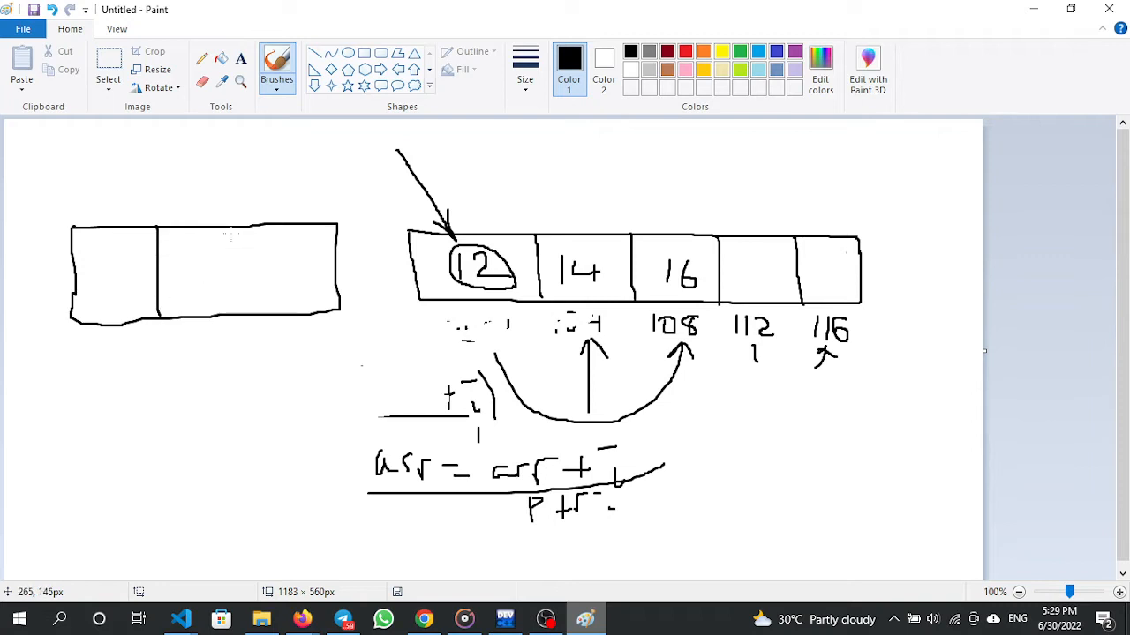
left_click_drag(238, 230, 239, 322)
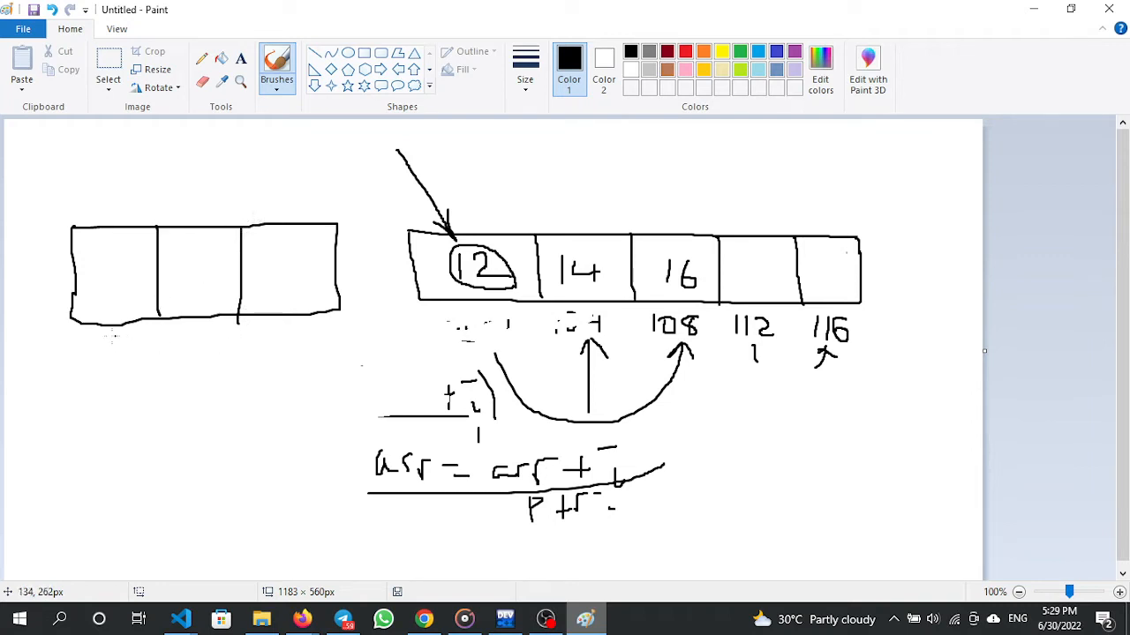
left_click_drag(106, 340, 115, 358)
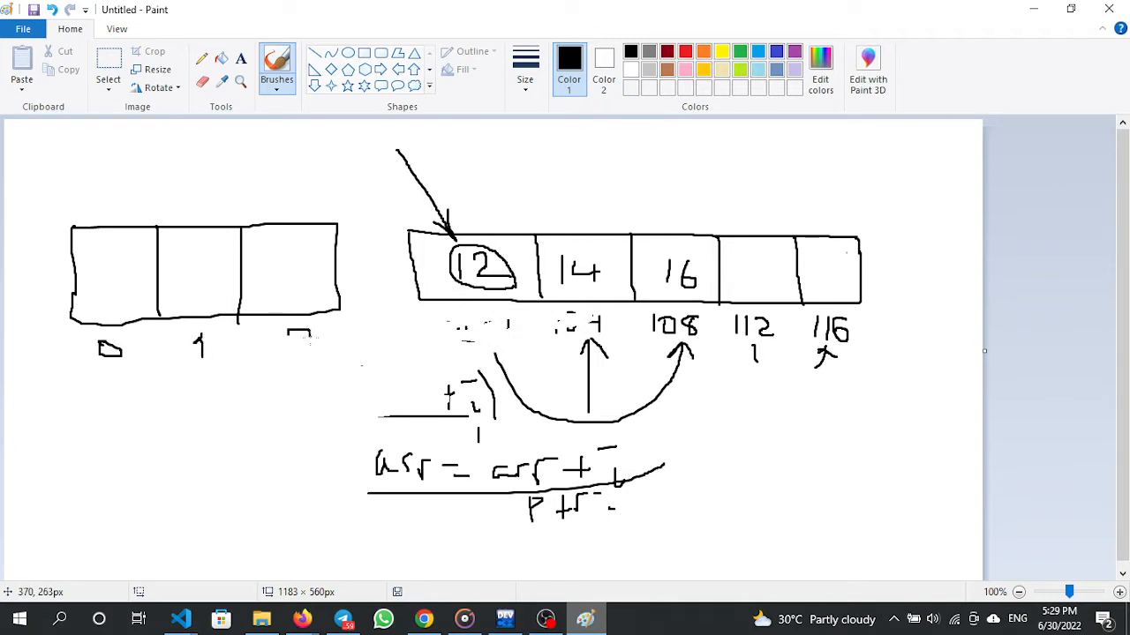
left_click_drag(286, 334, 313, 358)
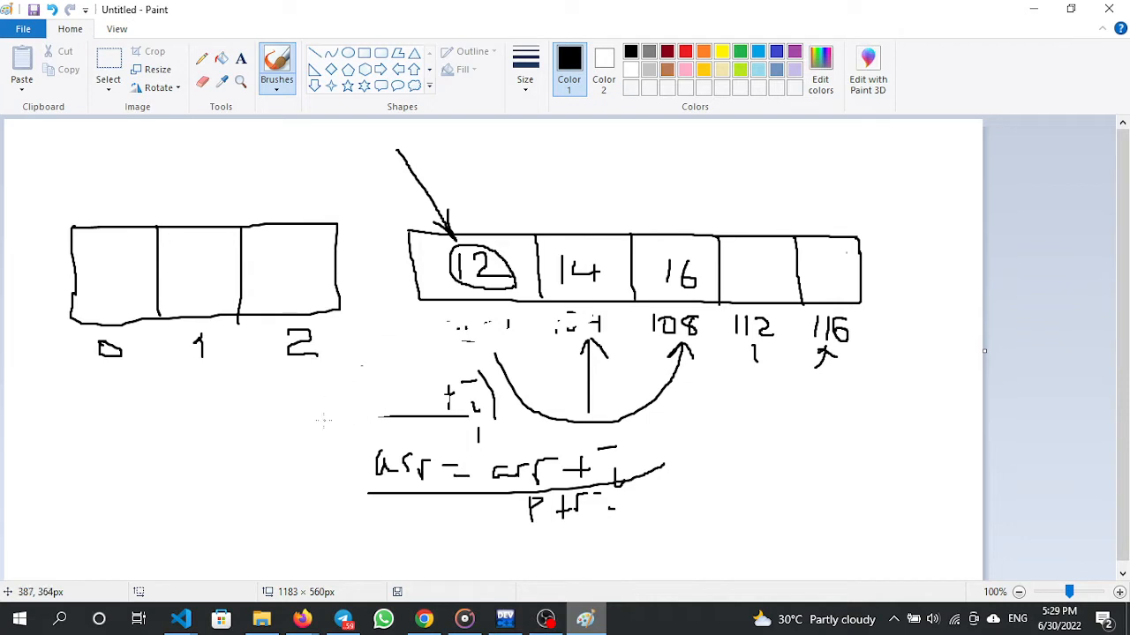
left_click(503, 617)
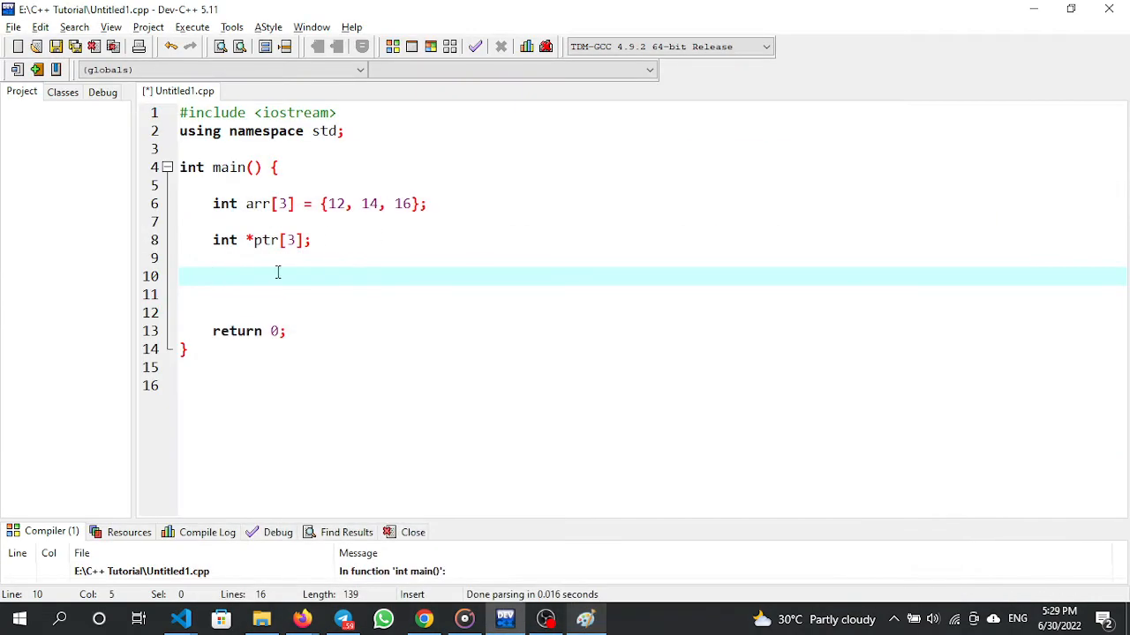
left_click(294, 239)
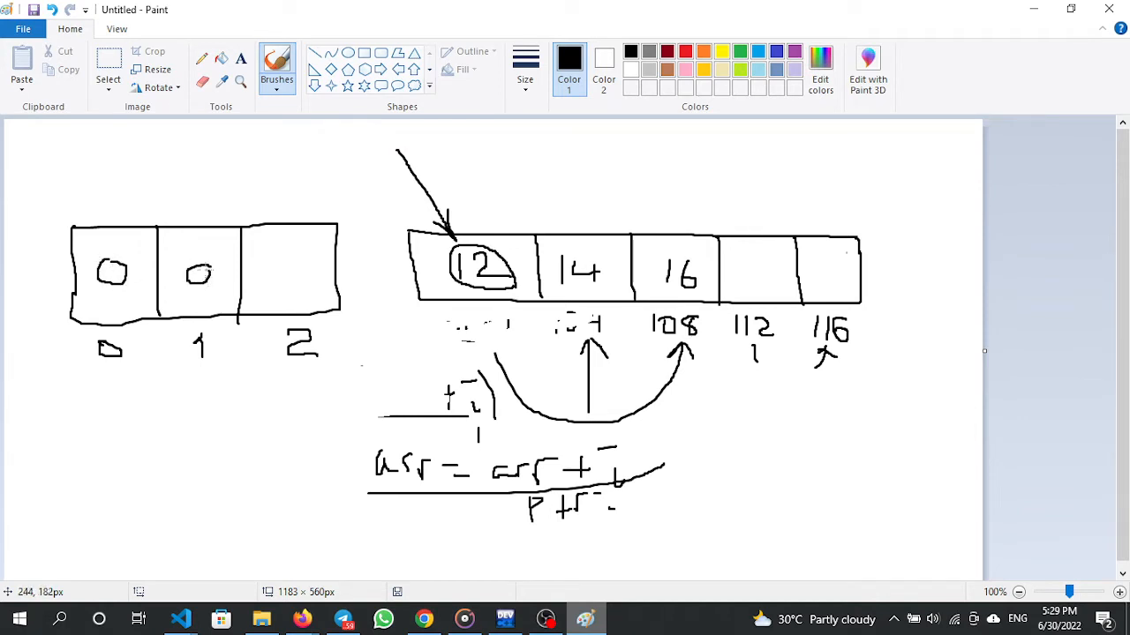
left_click_drag(281, 265, 305, 276)
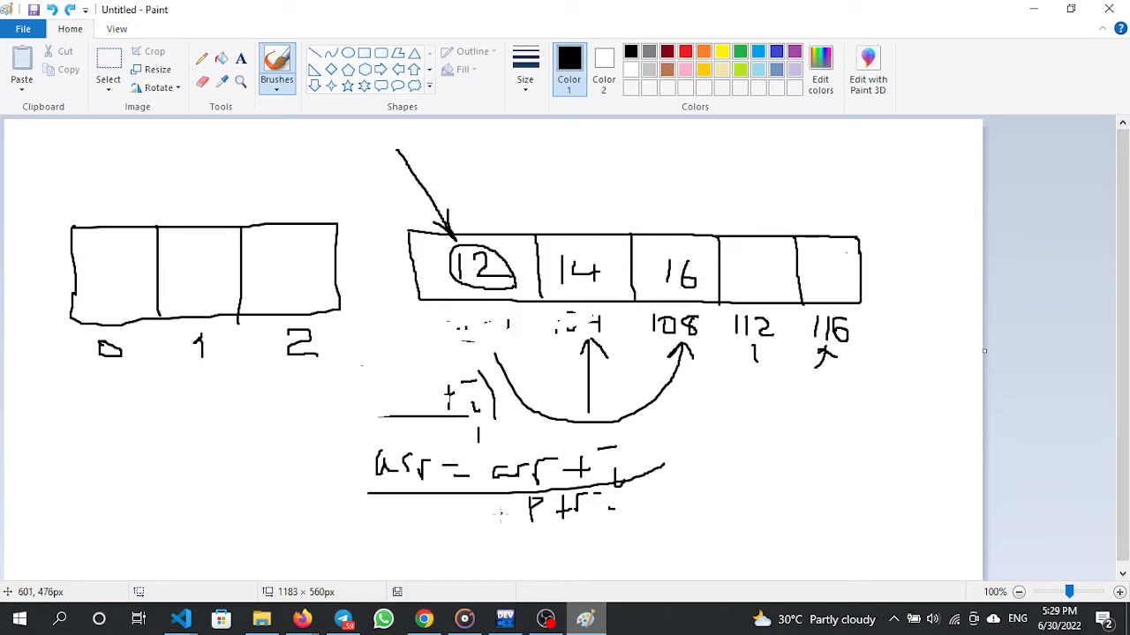
Step: Write a for loop header: for (int i = 0; i < 3; i++) {
left_click(503, 618)
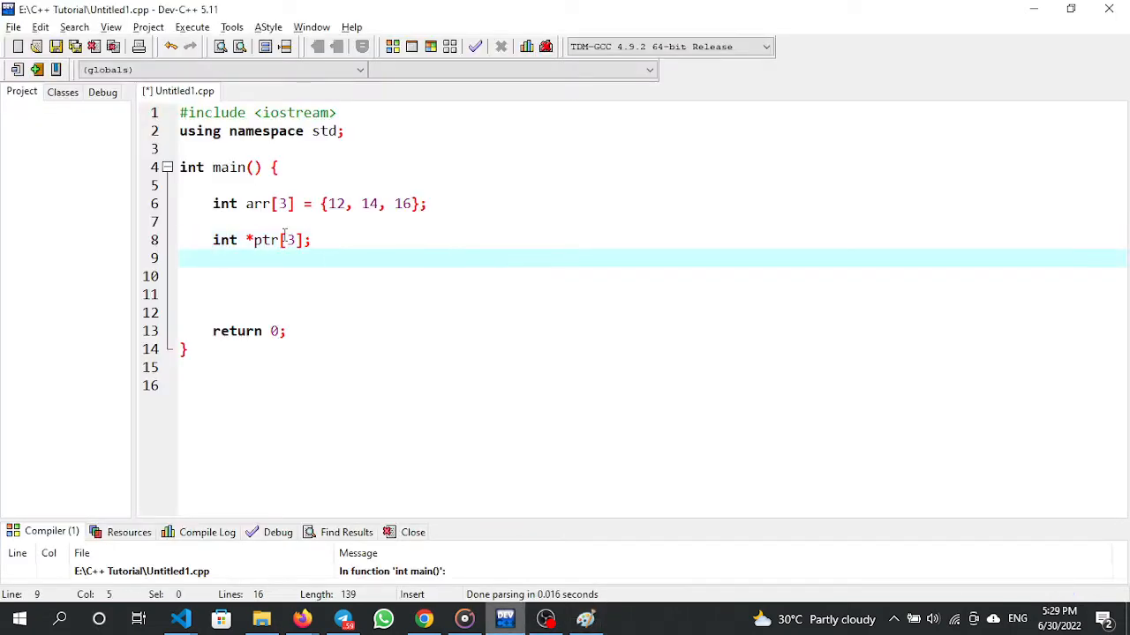
type("for (int i)")
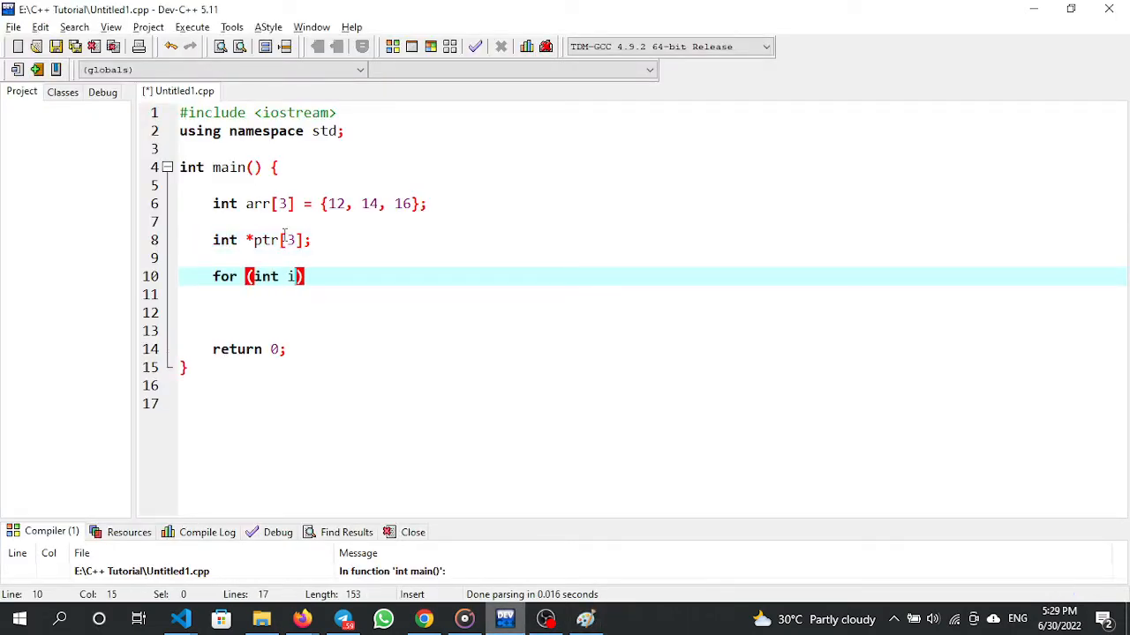
type("= 0; i")
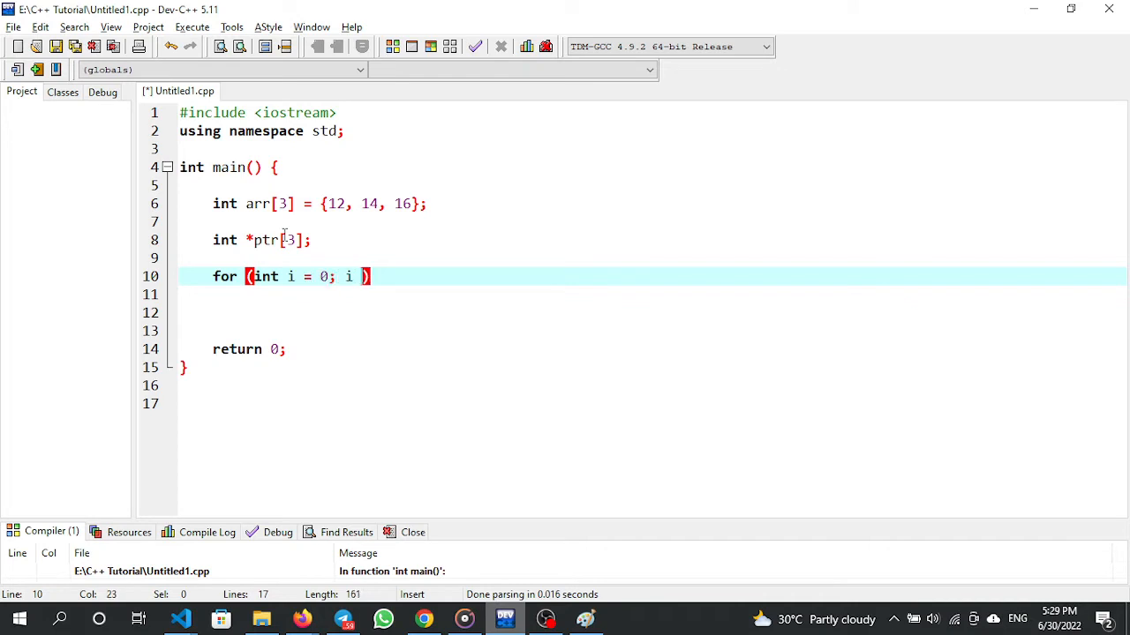
type("< 3; i++")
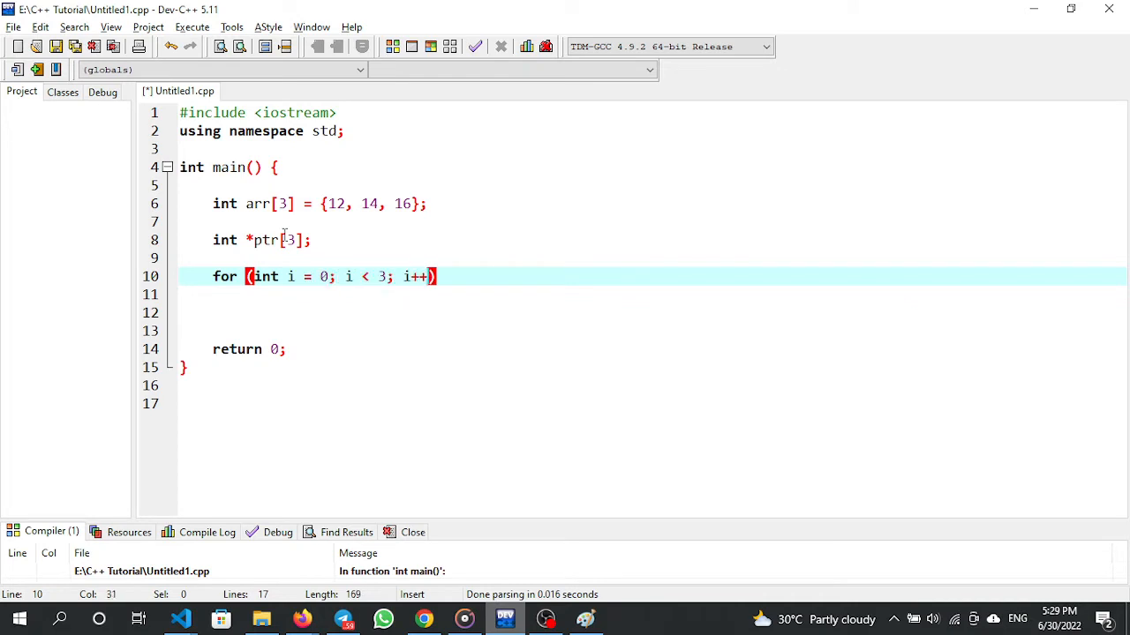
type("{")
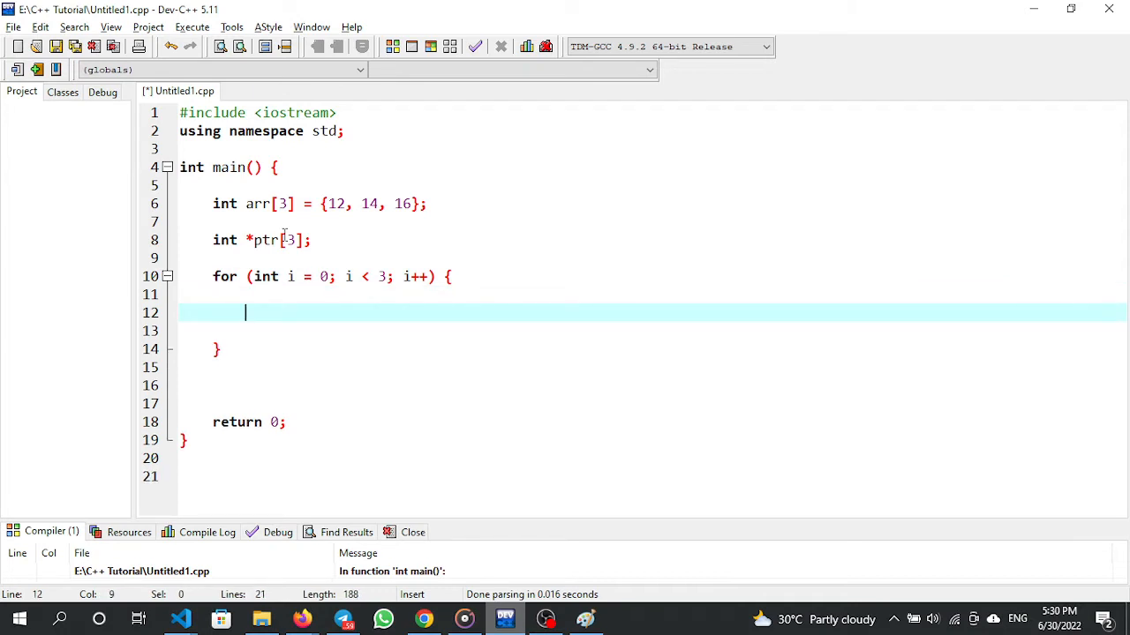
Step: Inside the loop, assign ptr[i] = &arr[i];, correcting arr[0] to arr[i]
type("pt")
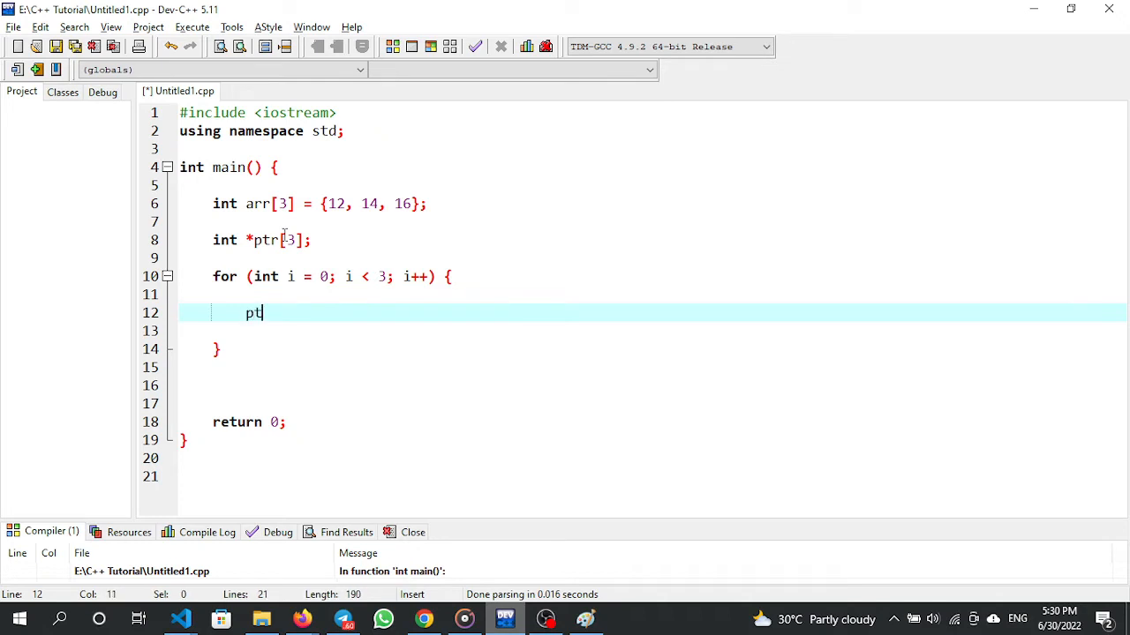
type("r[i]")
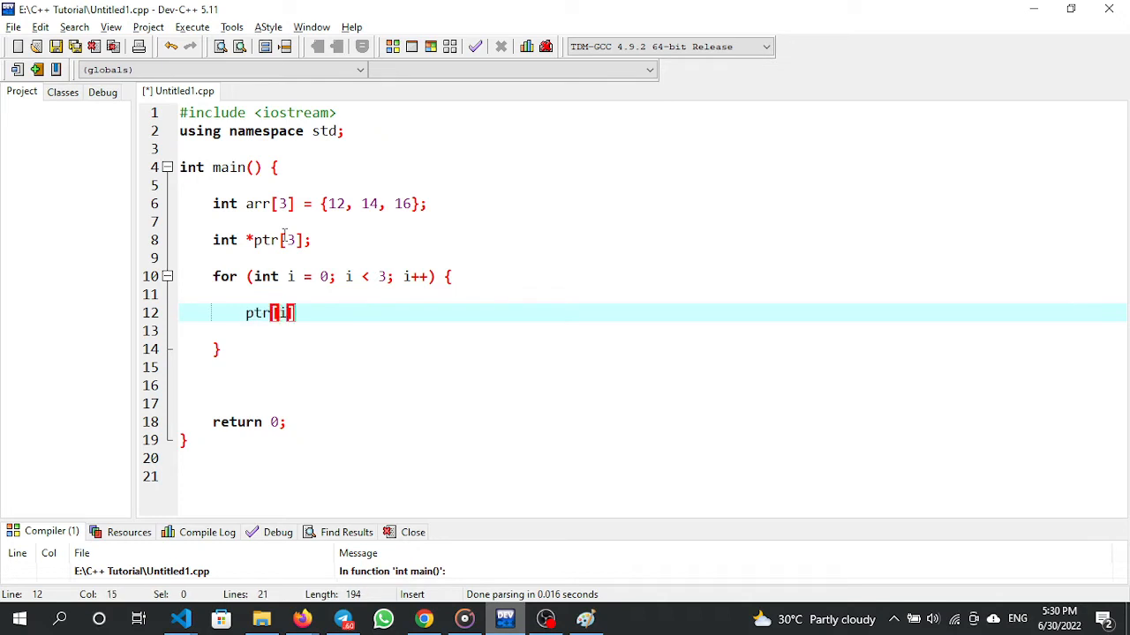
type("= &")
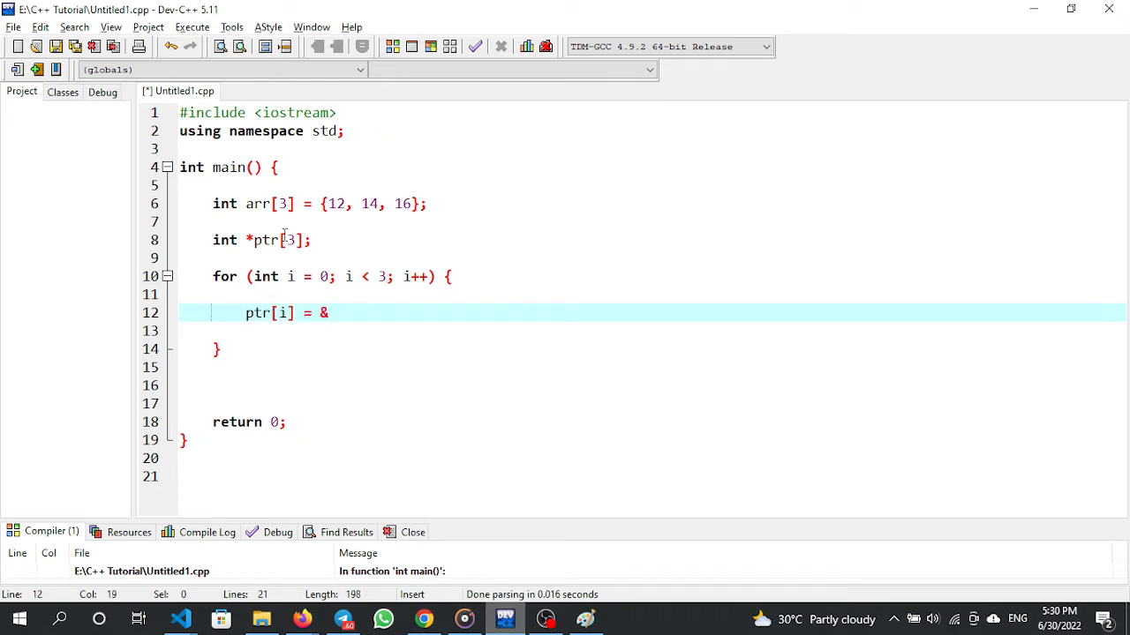
type("arr[0]")
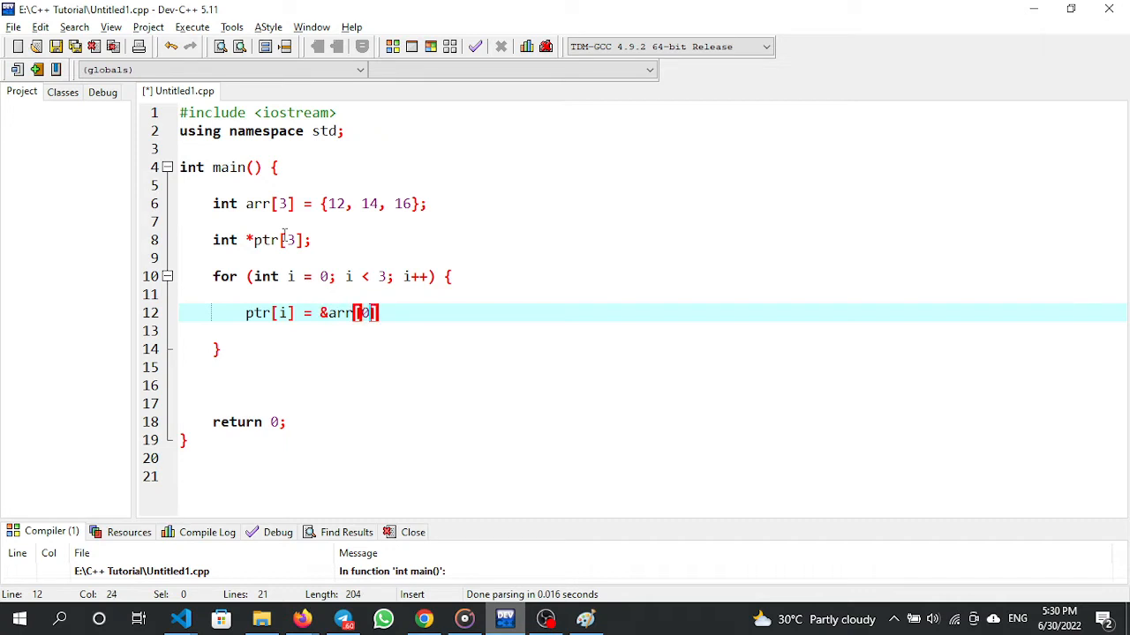
type("i];")
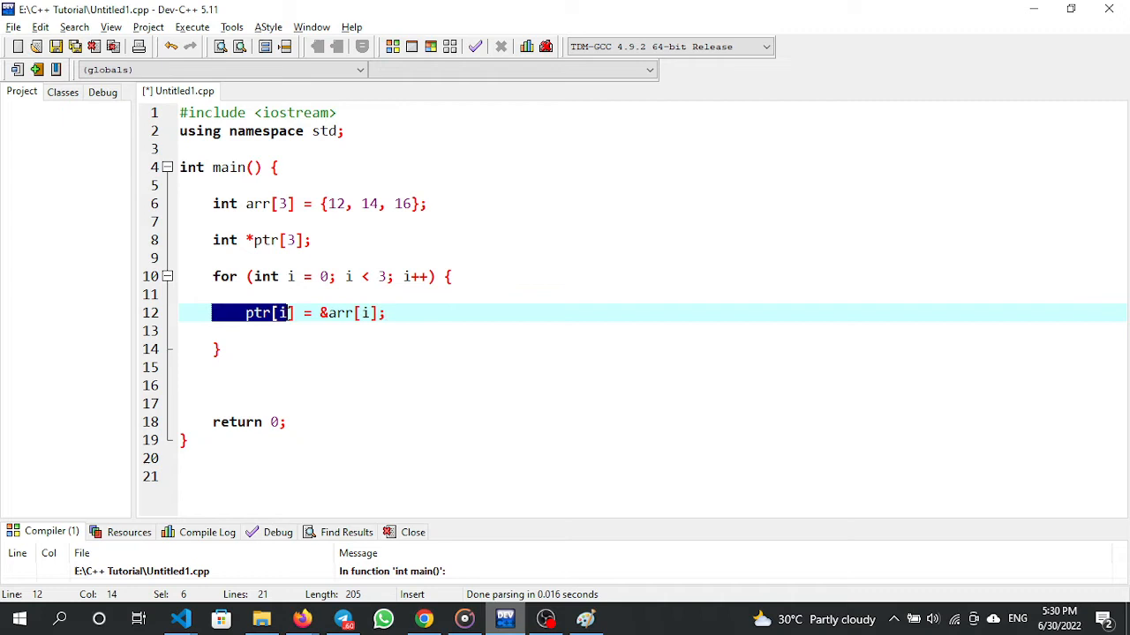
left_click(585, 618)
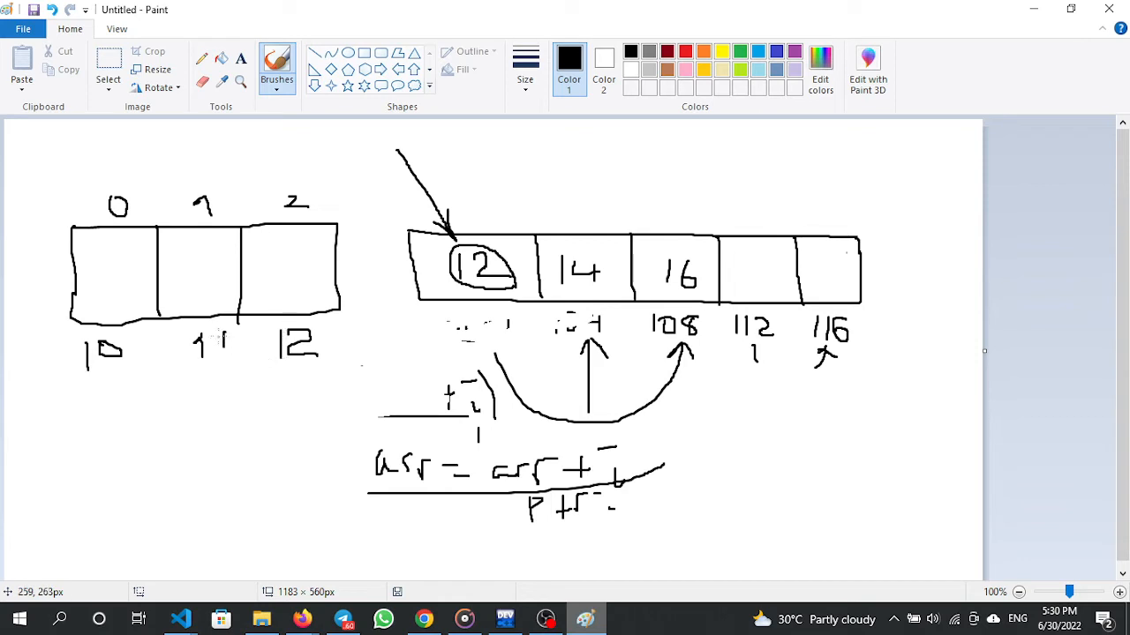
Step: Write addresses 100 and 104 into the Paint diagram's pointer-array boxes
left_click_drag(221, 331, 220, 362)
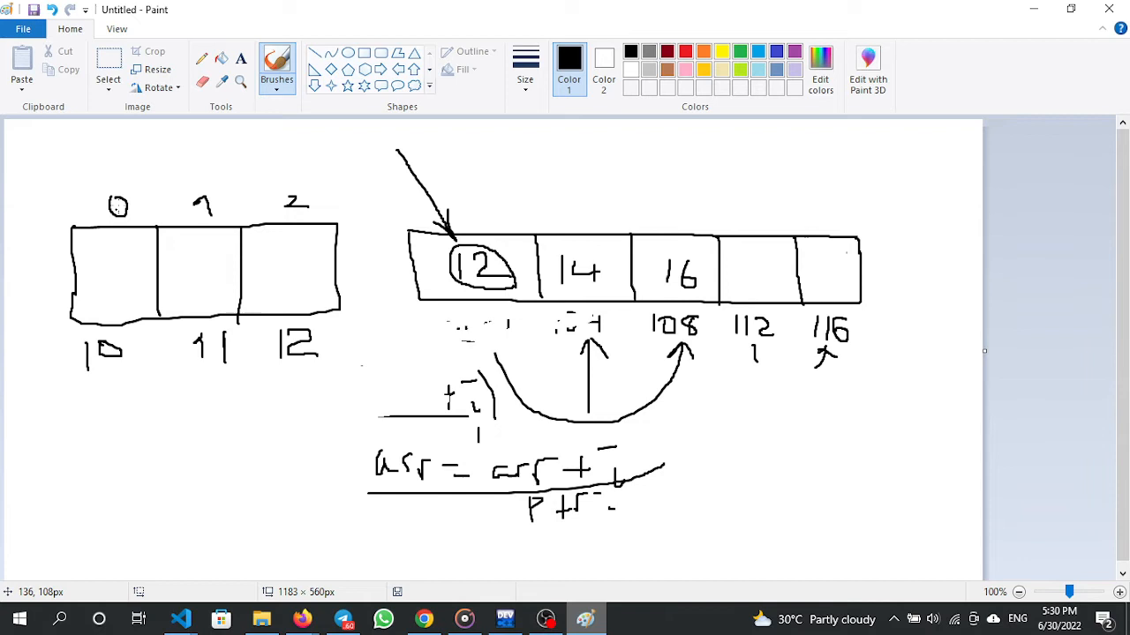
mouse_move(476, 340)
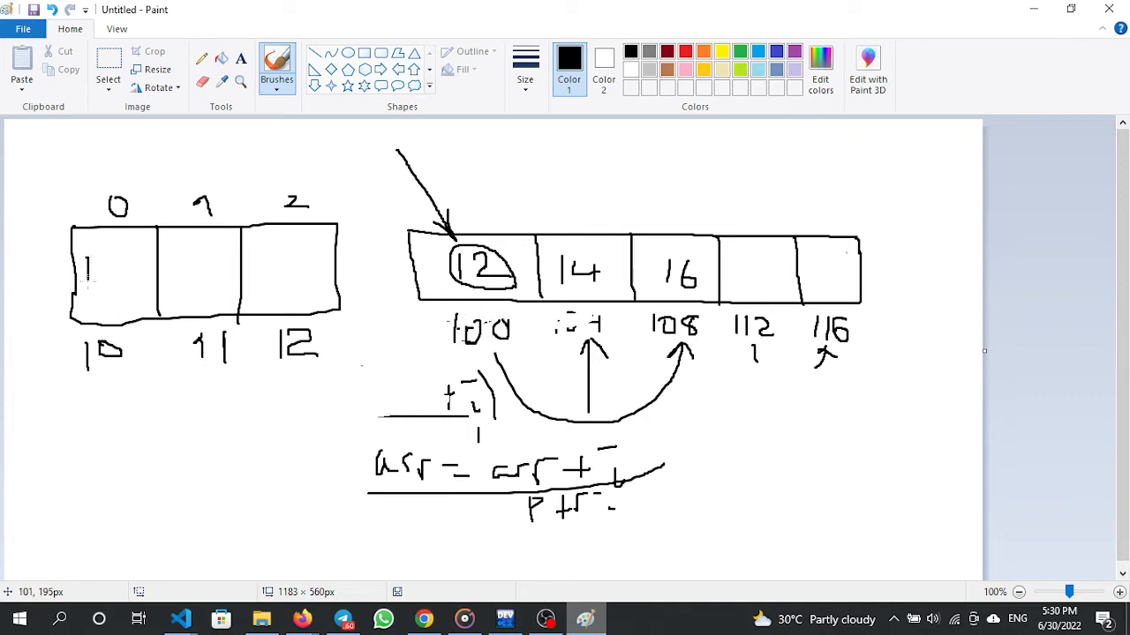
left_click_drag(102, 256, 133, 274)
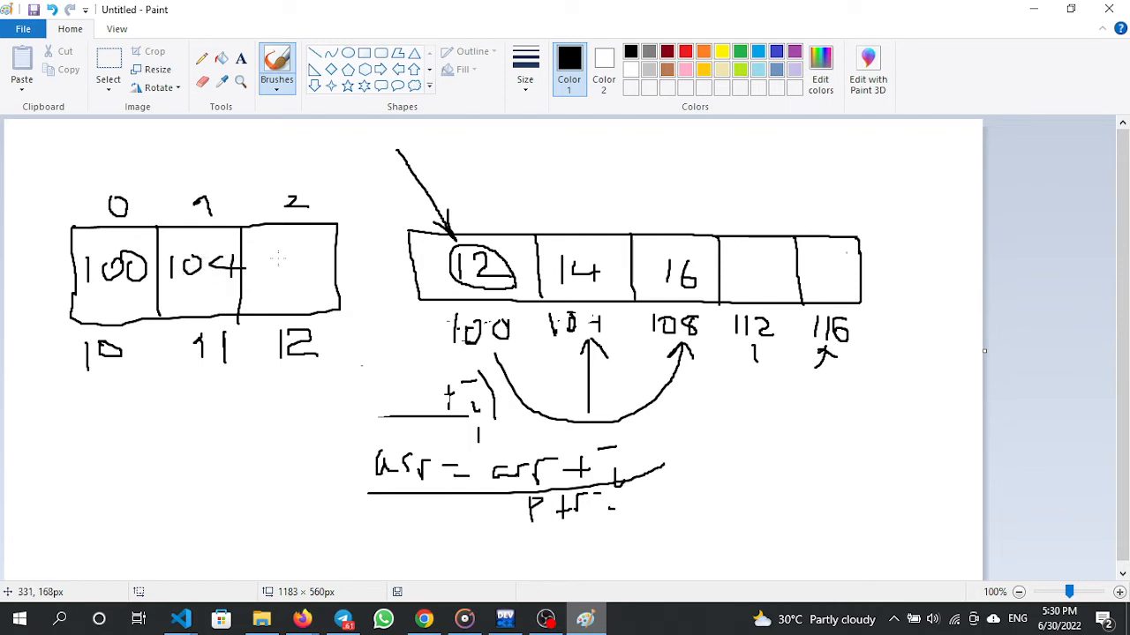
left_click_drag(269, 265, 326, 278)
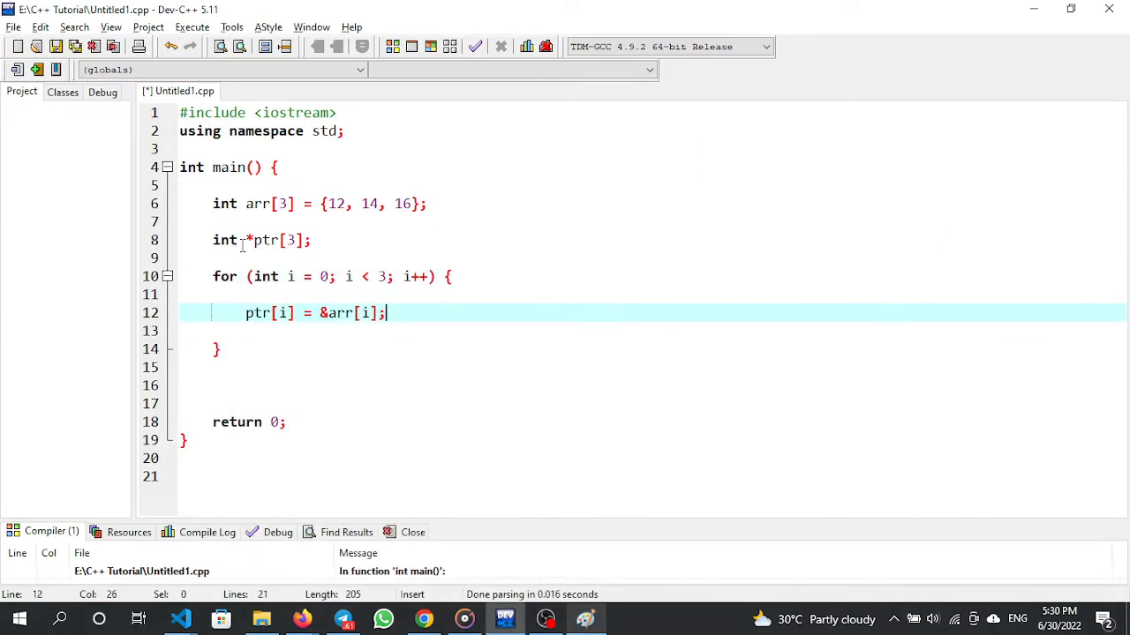
Step: Replace the stray 'for' with cout << "Address of arr["<<i<<"] : "<< ptr[i] << endl;
type("for")
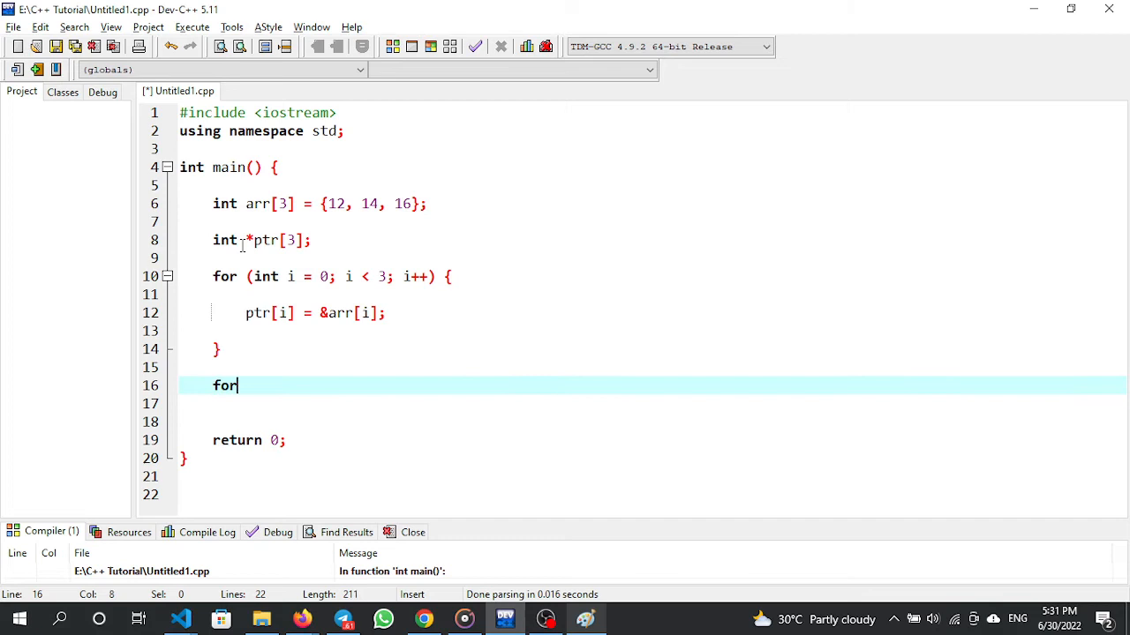
key("Backspace")
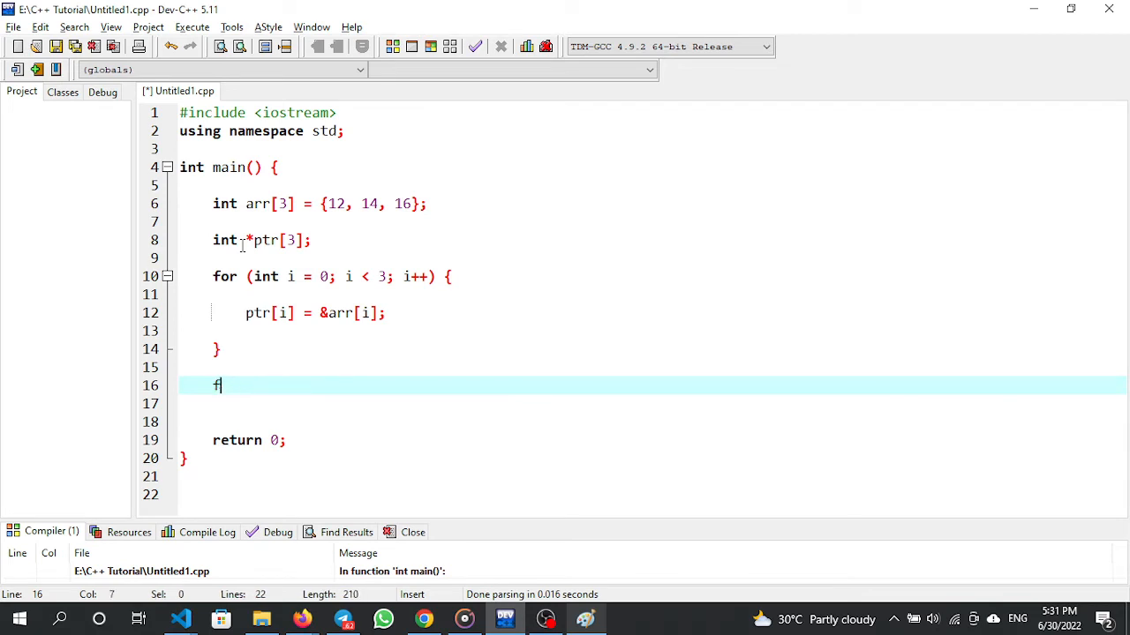
key("Backspace")
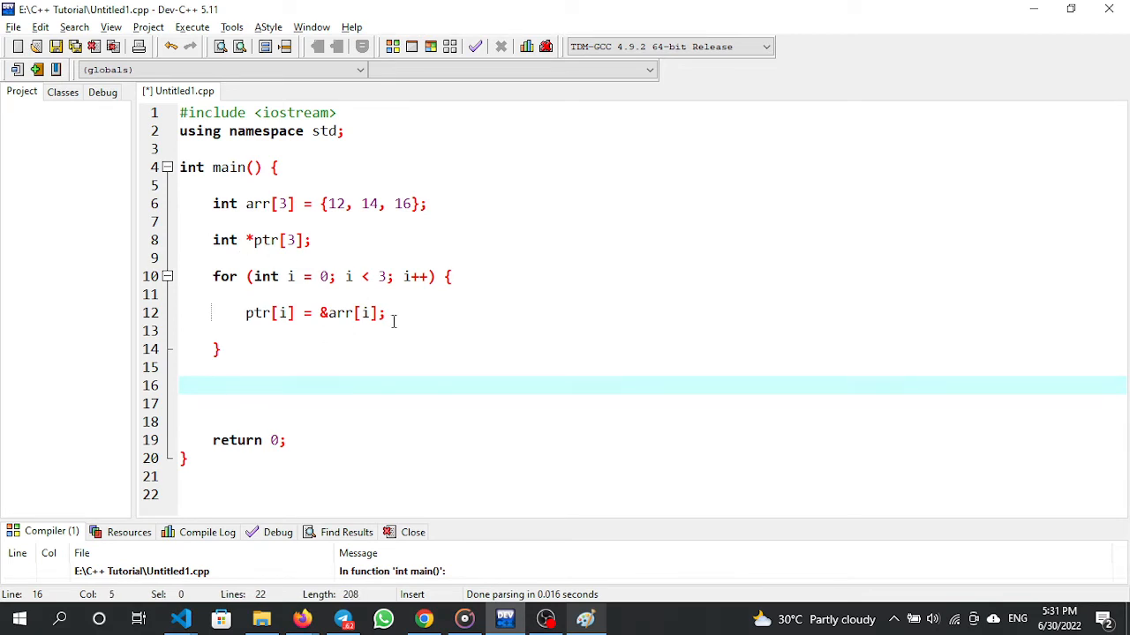
type("cout <<")
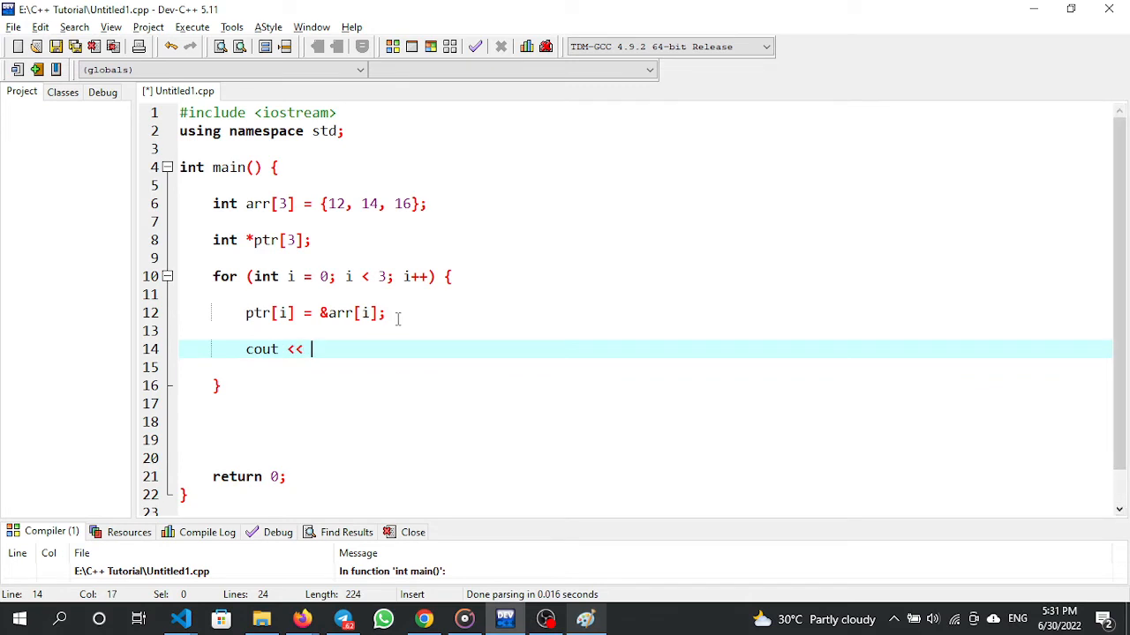
type("ptr[i]")
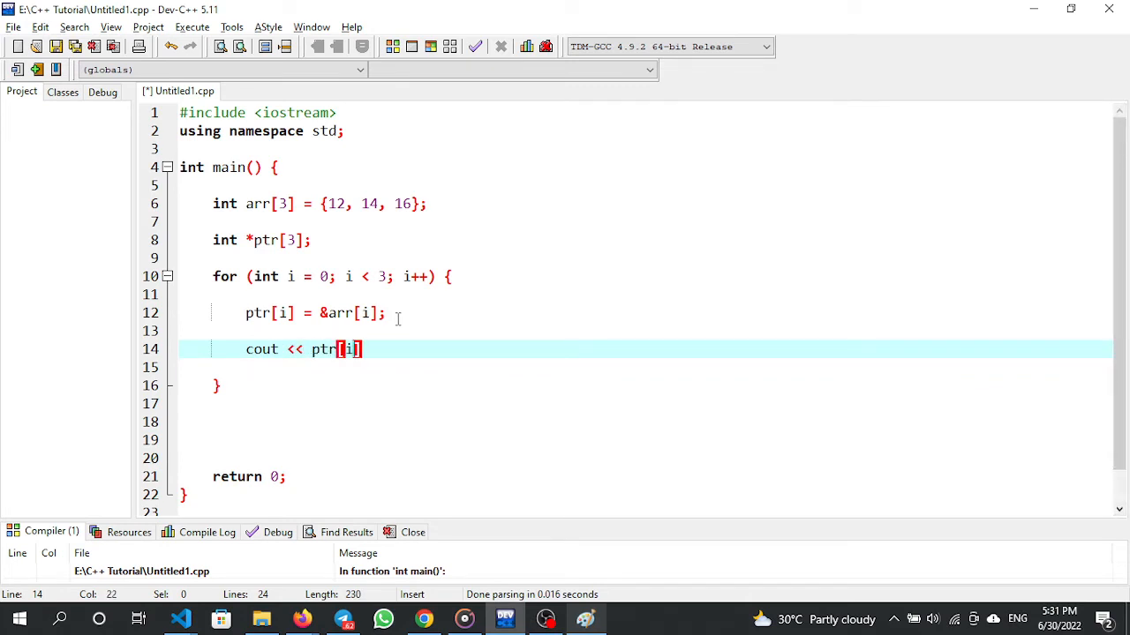
type("\"A\"")
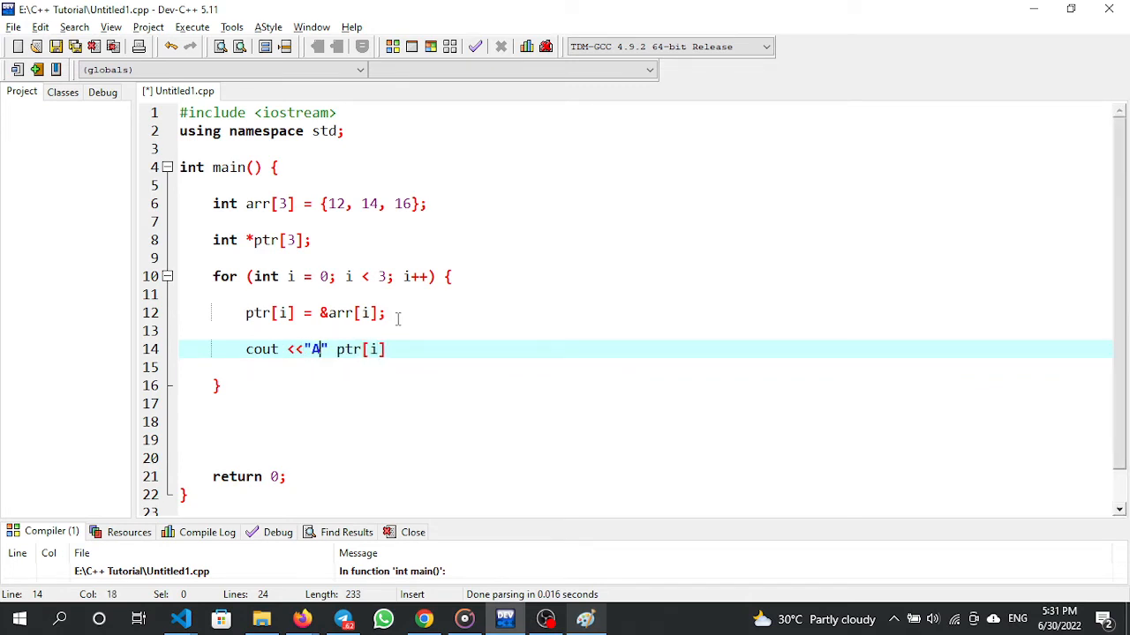
type("ddress of arr[")
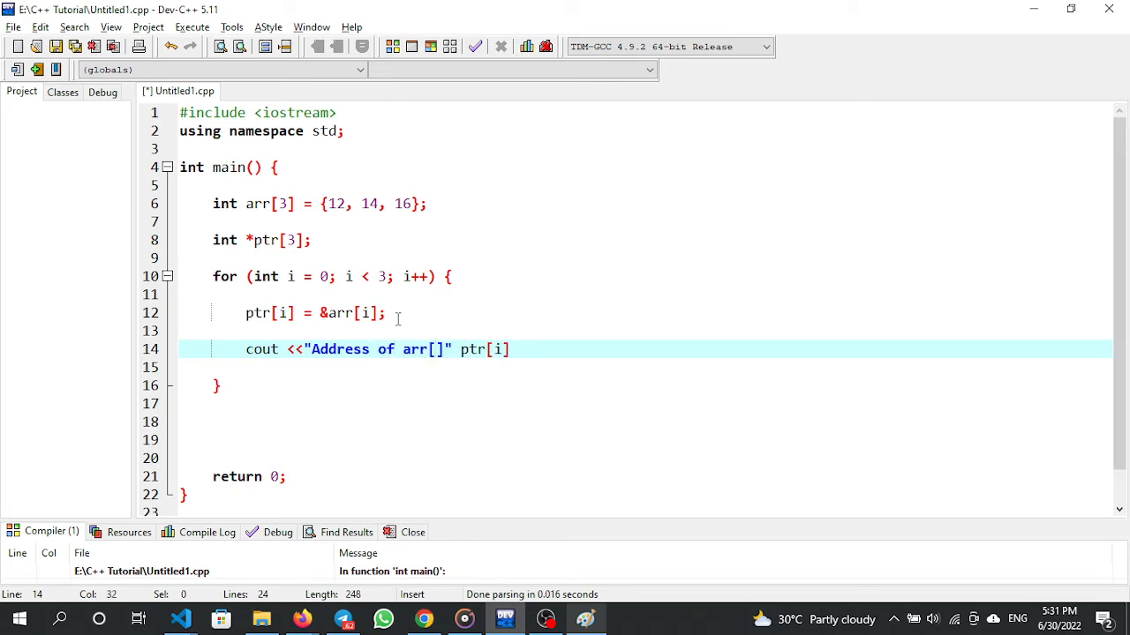
type("<<i<<")
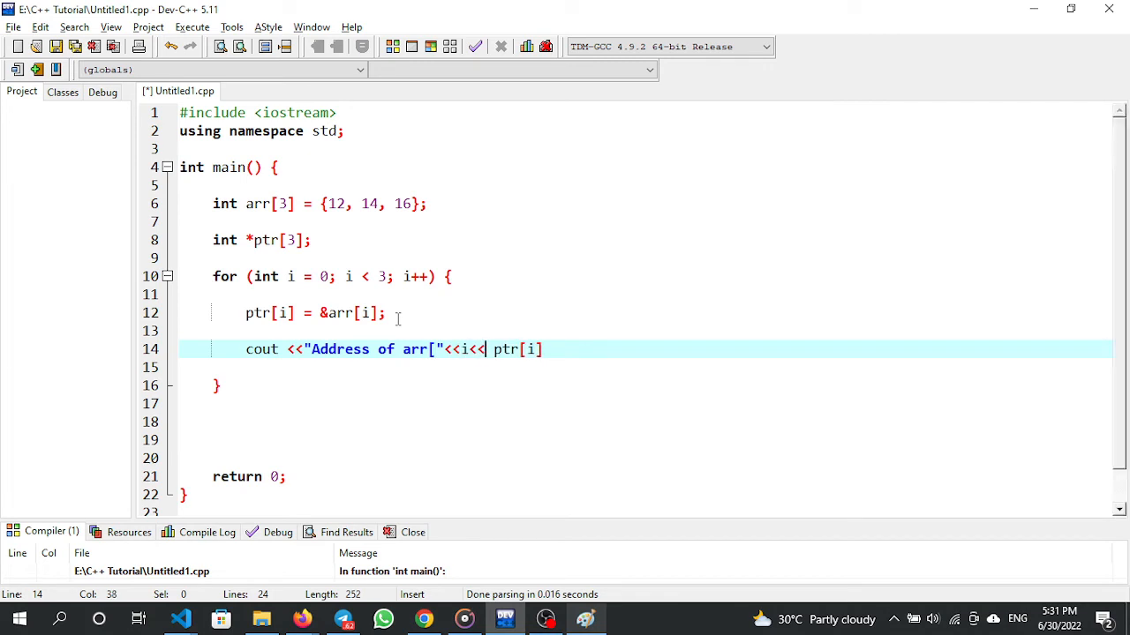
type("] : \"")
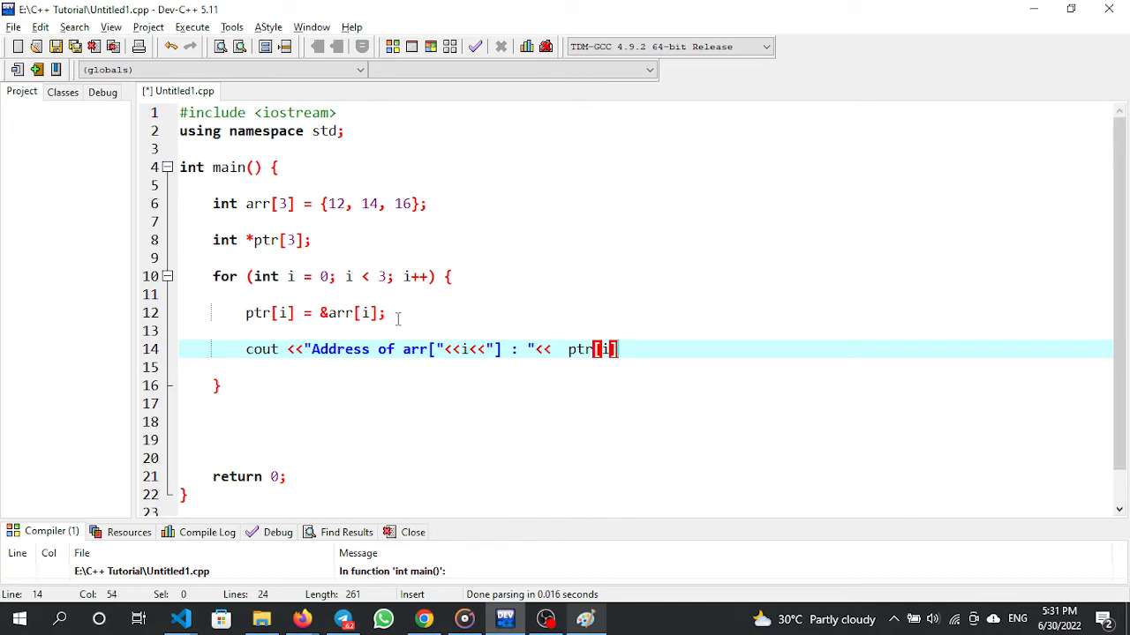
type("<<end")
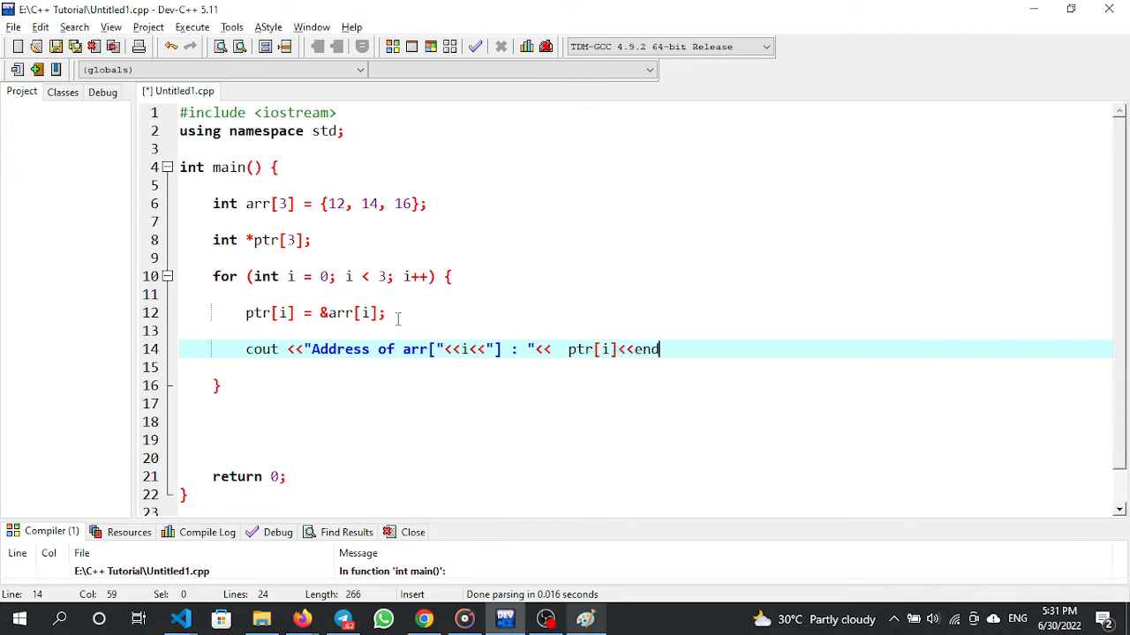
type(";")
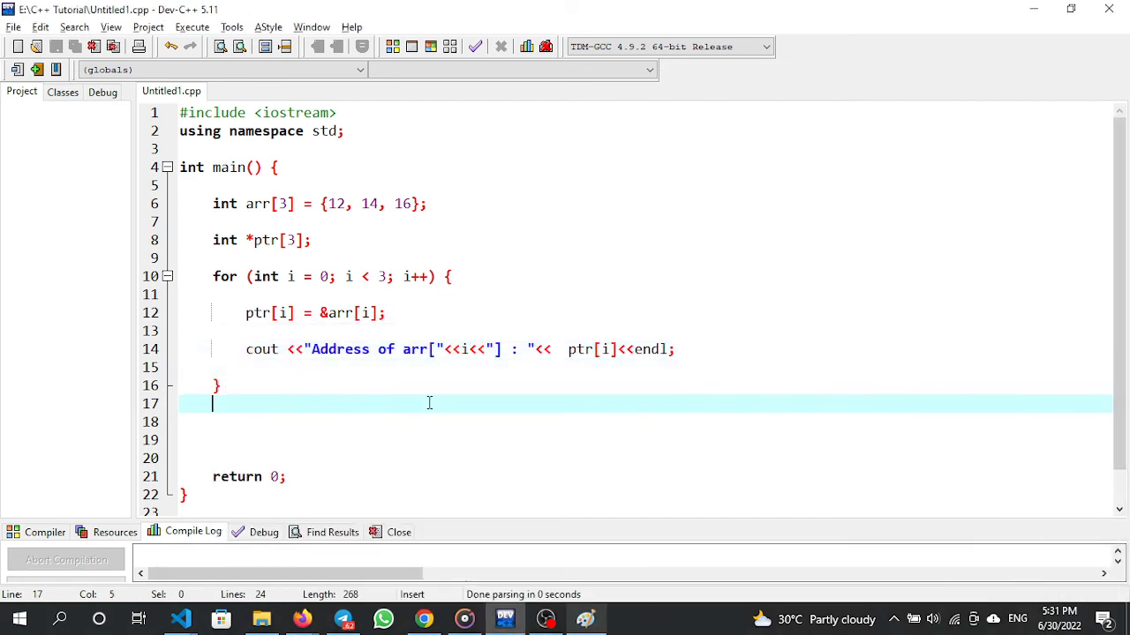
Step: Add a second loop, for (int i = 0; i < 3; i++), below the first
key("enter")
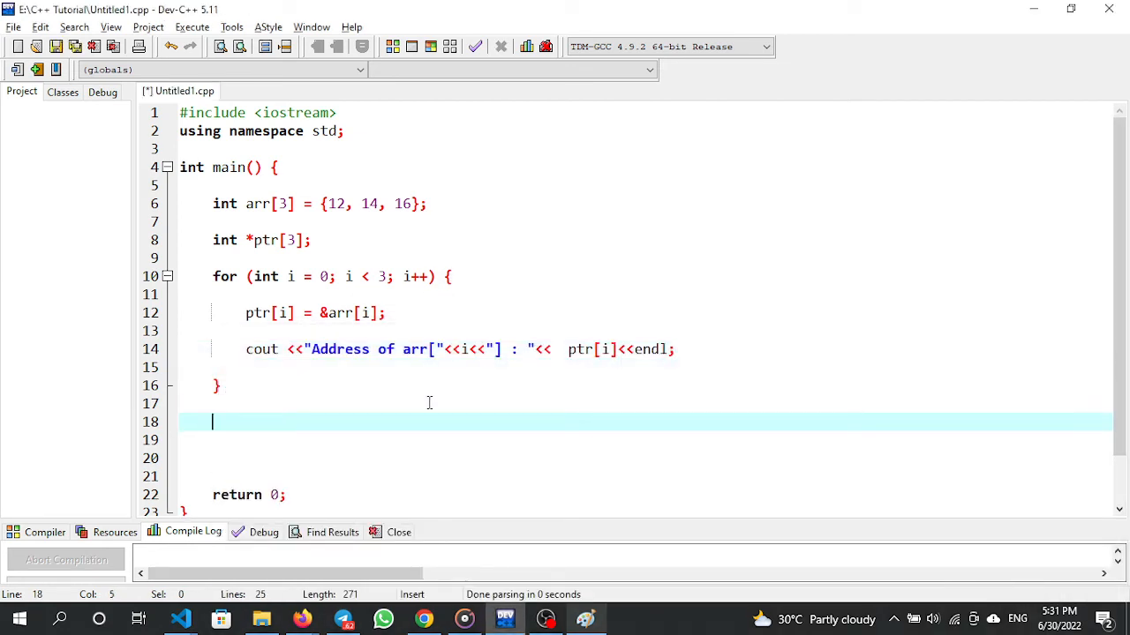
type("for (int i )")
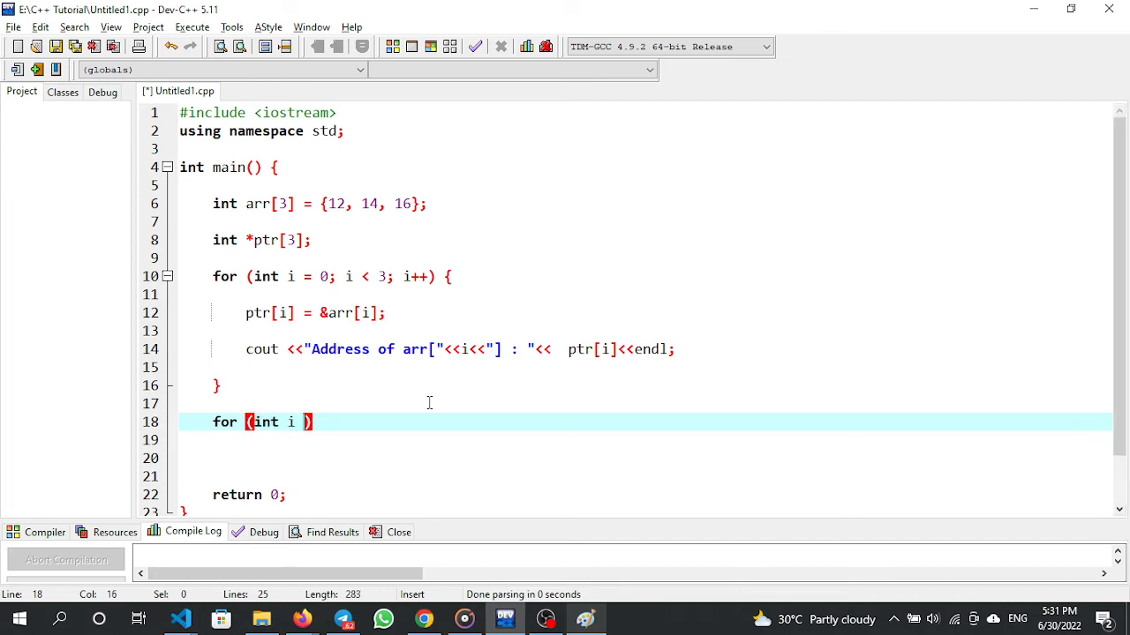
type("= 0; i<")
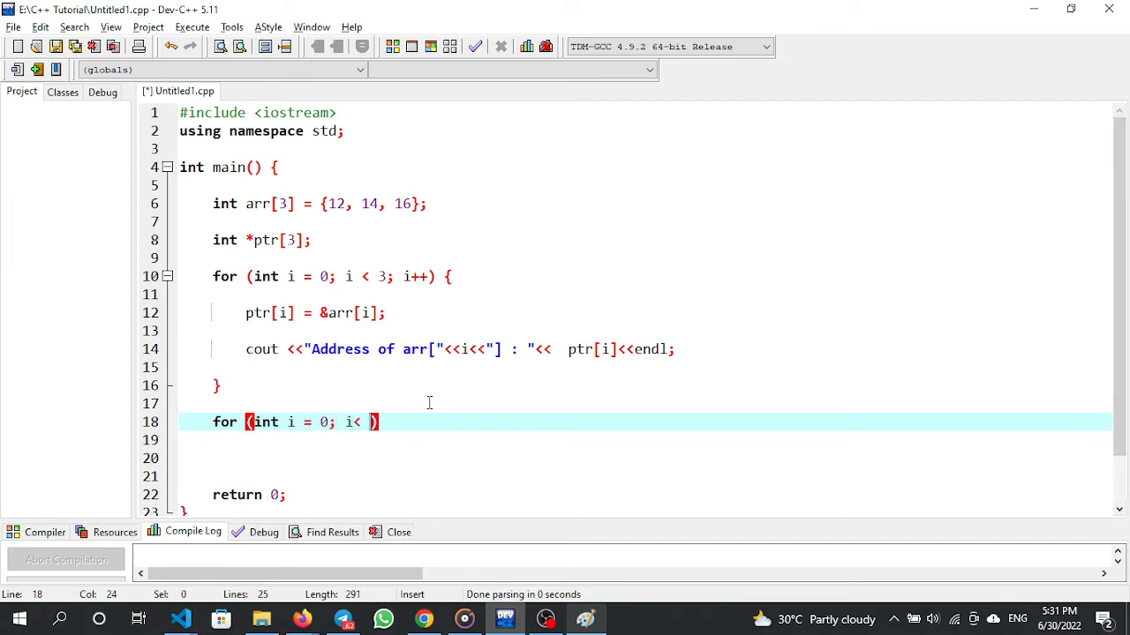
type("3; i++)")
type("cout <<")
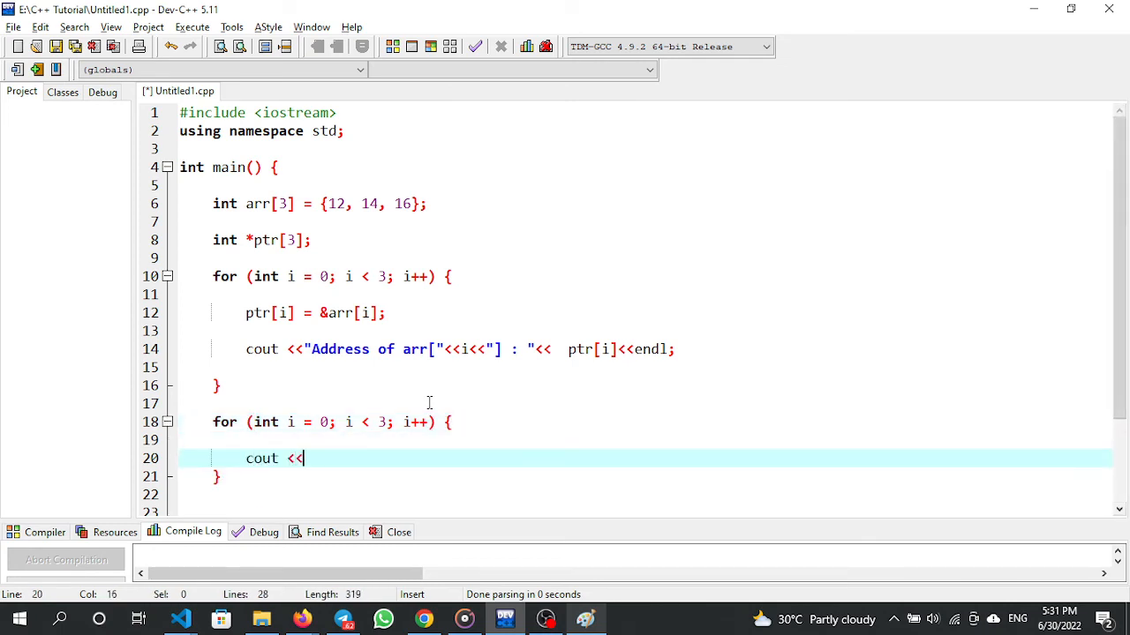
Step: In the new loop, print "Value at arr[i] : " followed by *ptr[i]
type("\"Value \"")
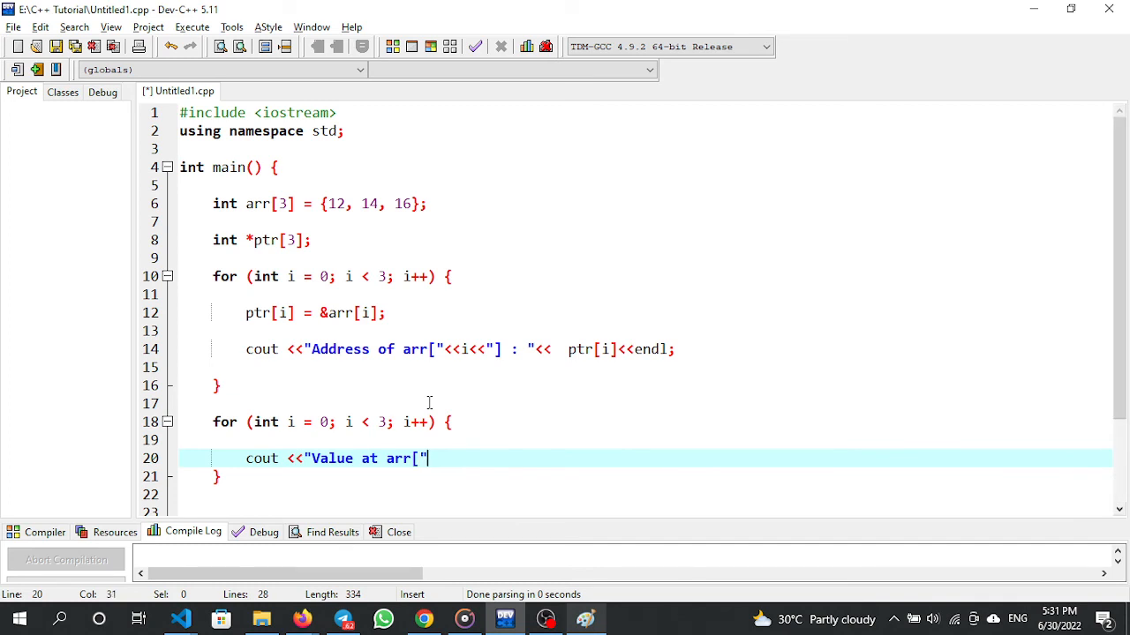
type("<<i << \"")
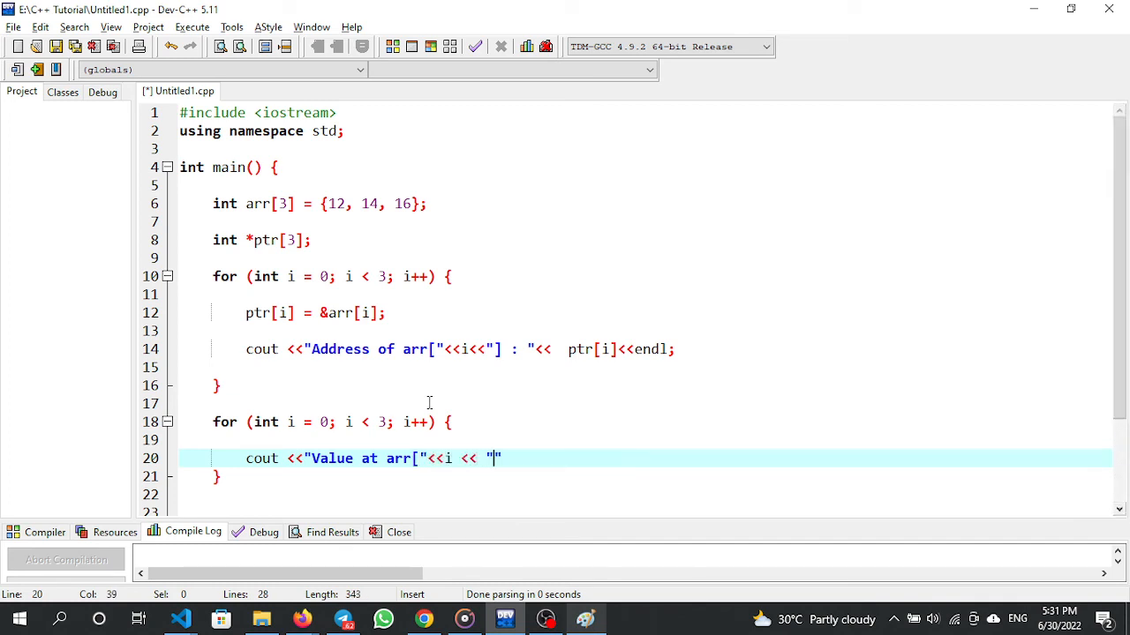
type("] :")
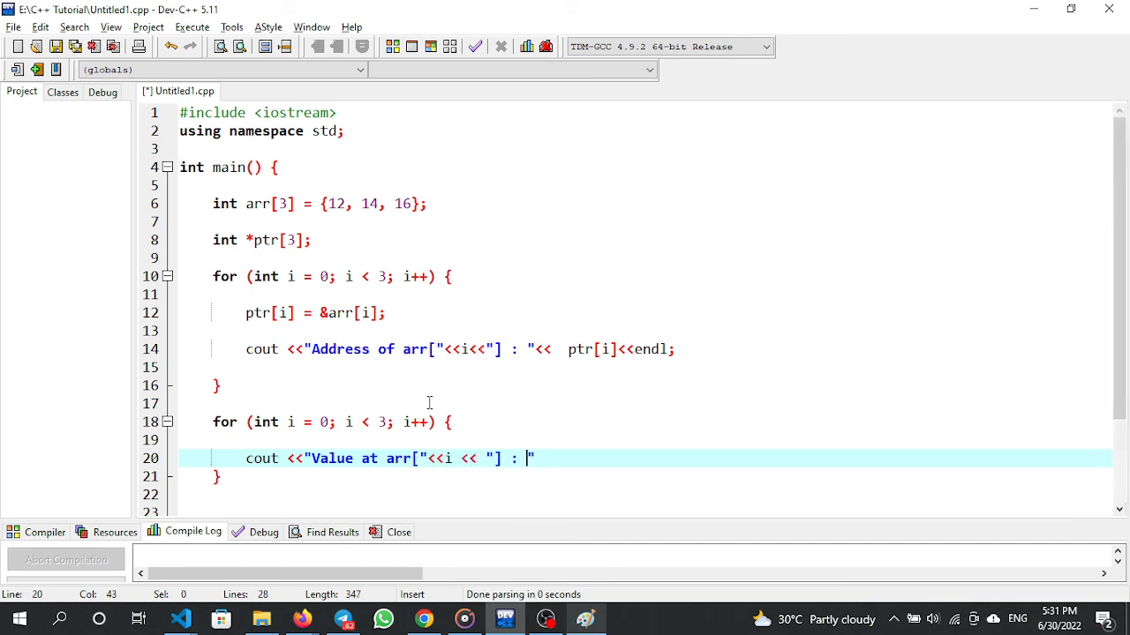
type("*ptr << endl;")
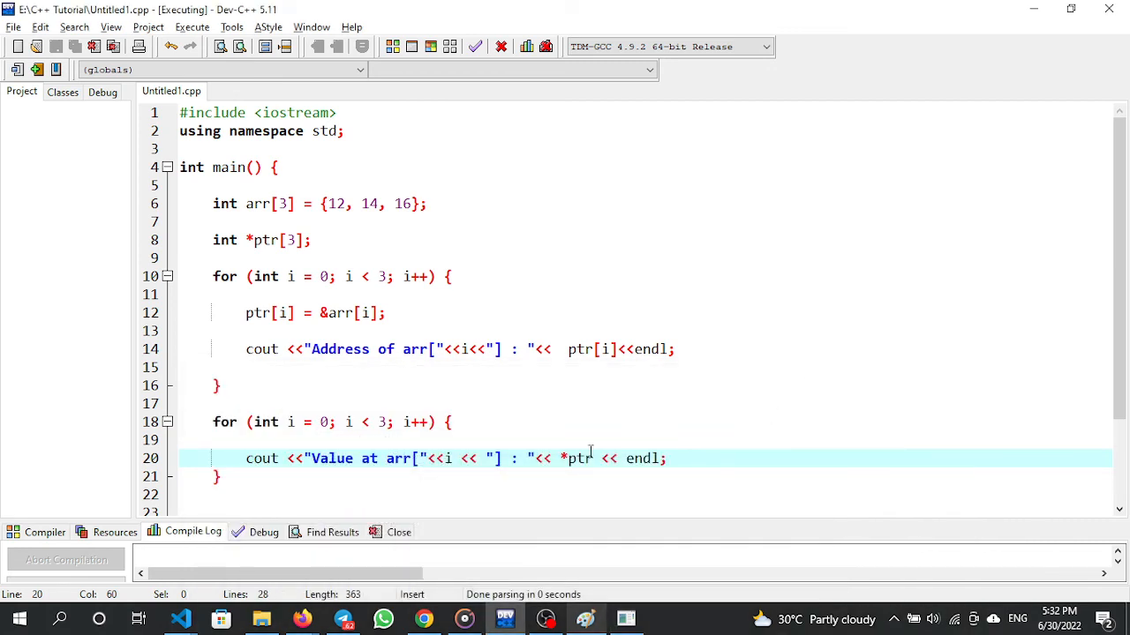
type("[i]")
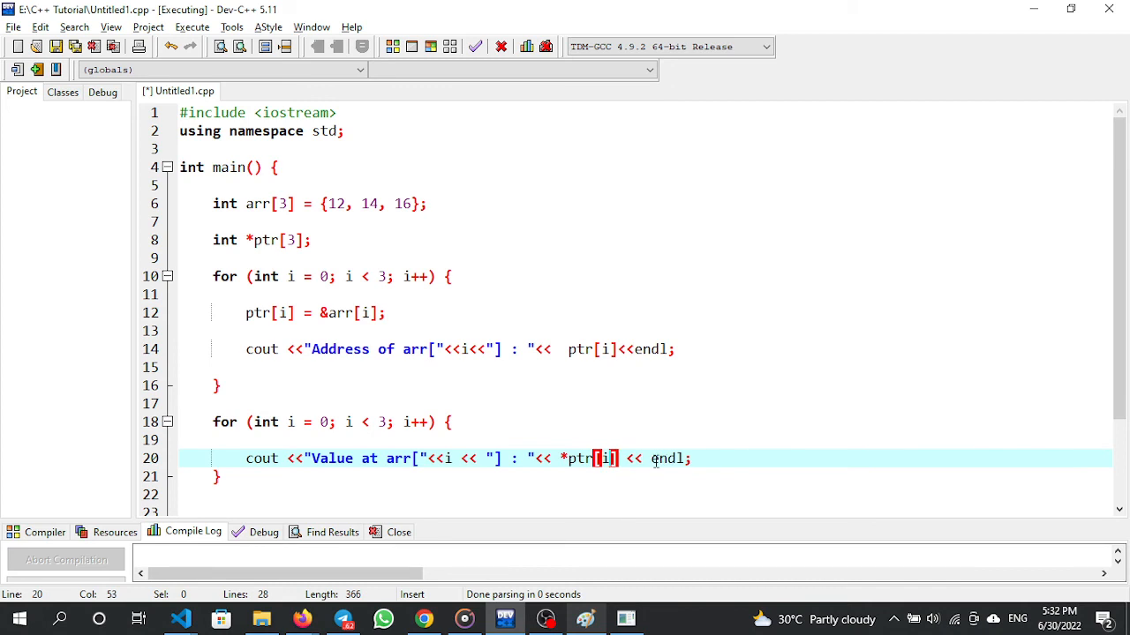